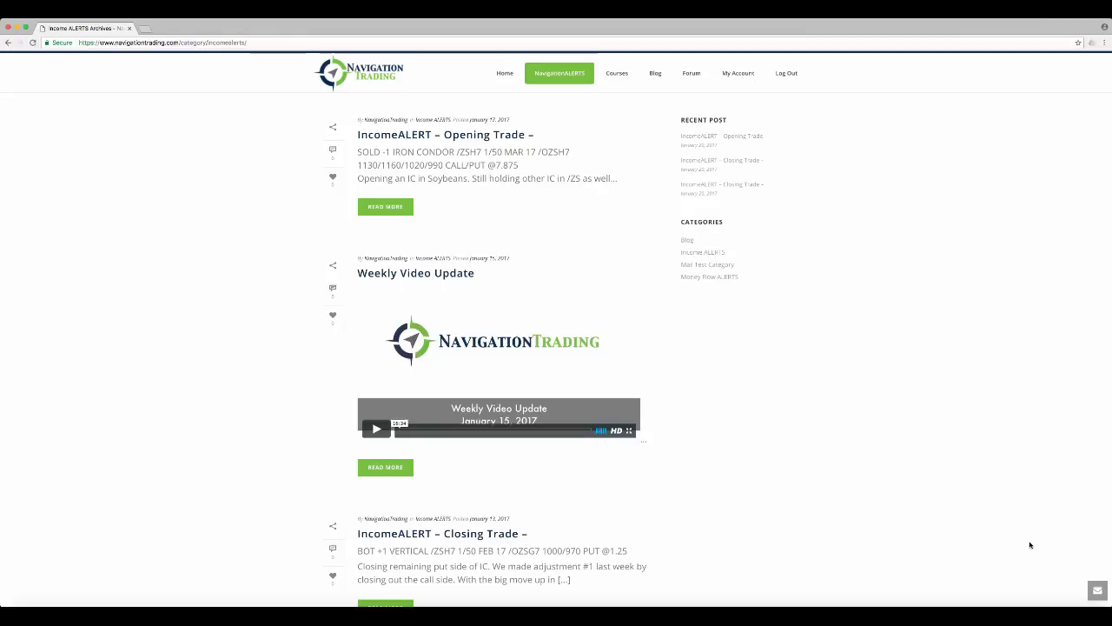
mouse_move(612, 165)
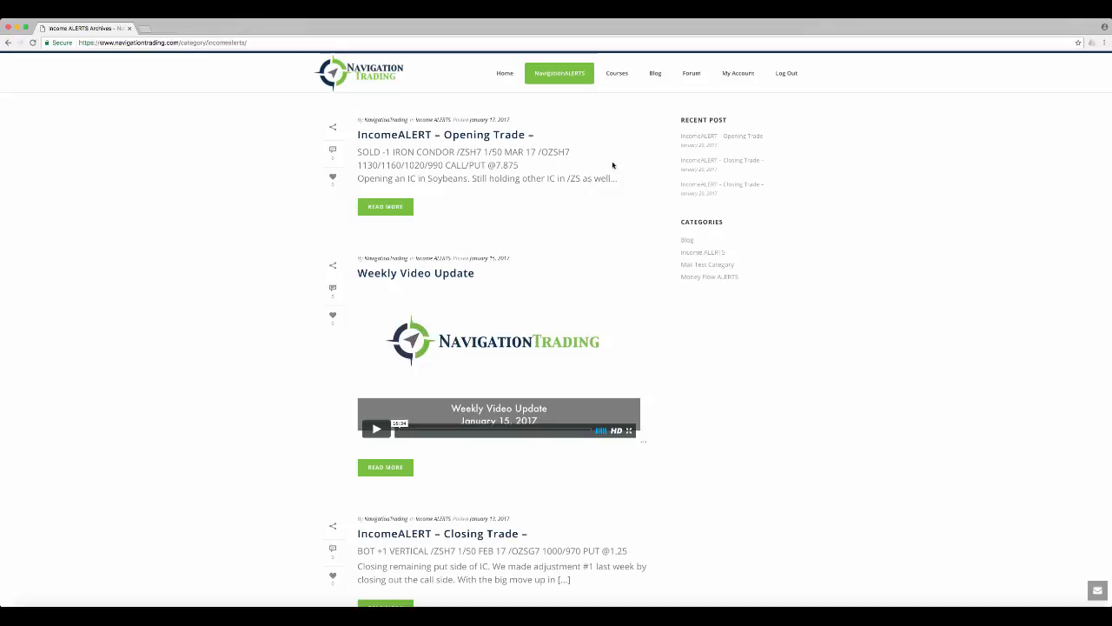
mouse_move(559, 73)
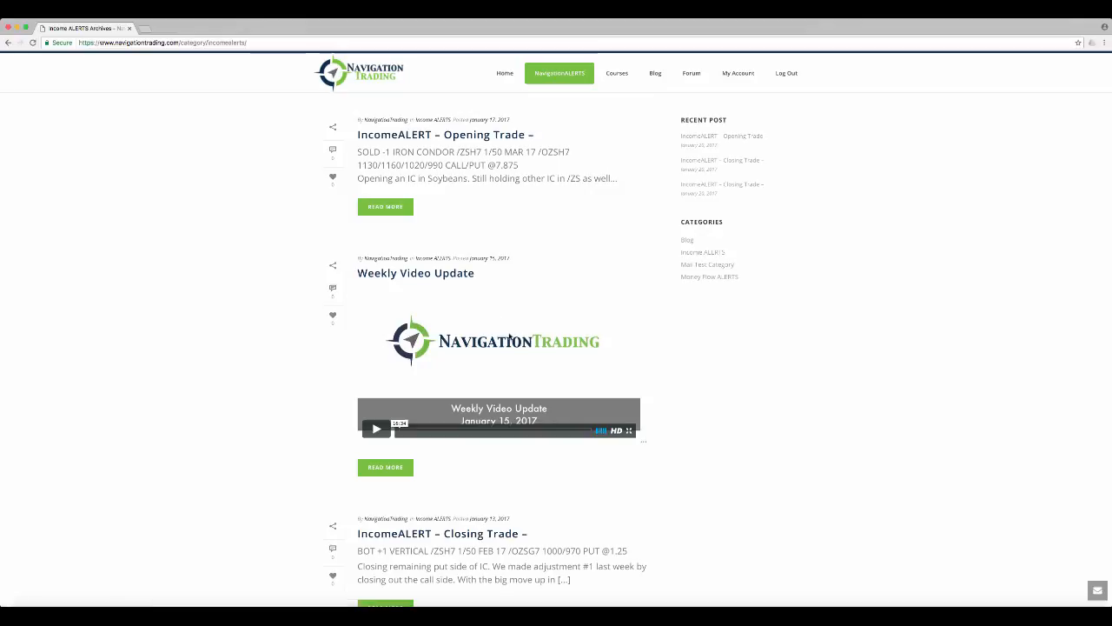
mouse_move(551, 390)
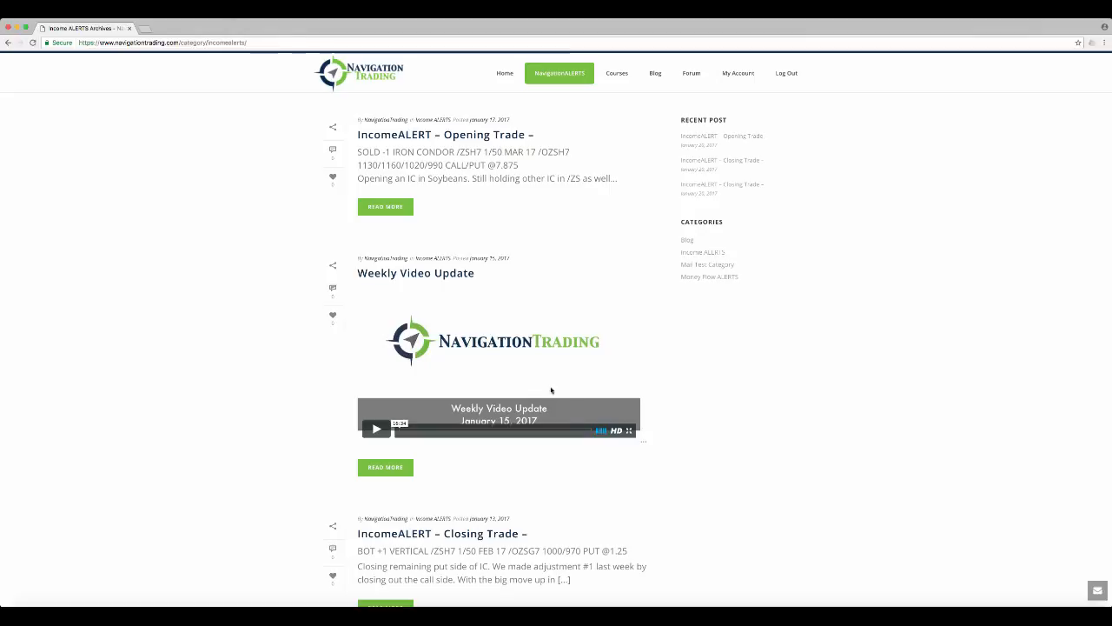
mouse_move(539, 387)
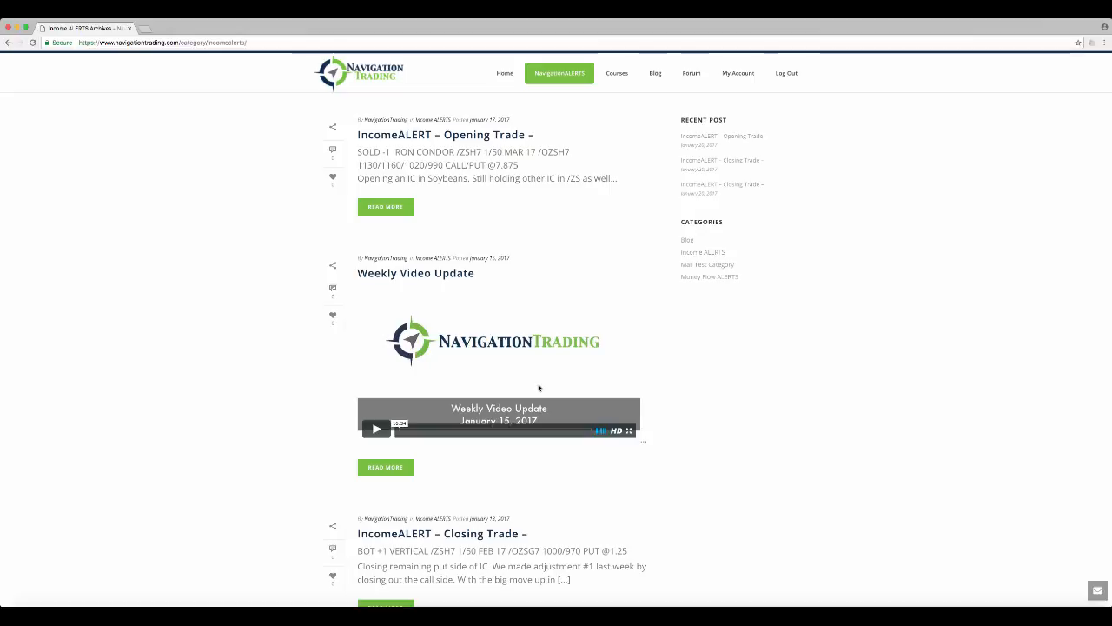
mouse_move(478, 190)
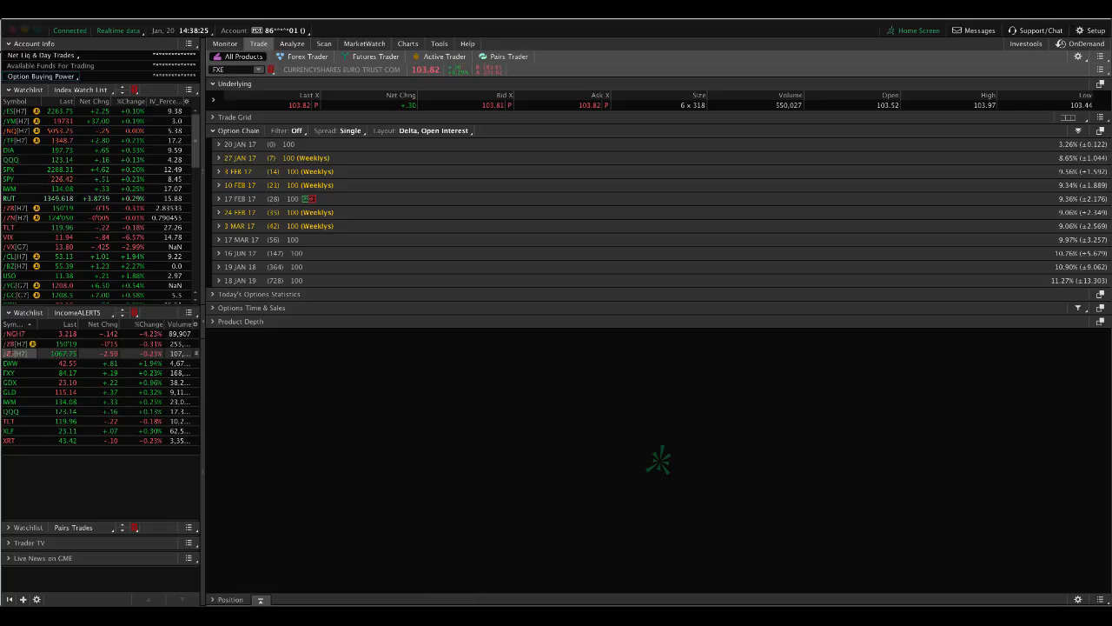
Step: Bring up /ZS and view the risk profile for the /ZSH7 March iron condor
left_click(292, 43)
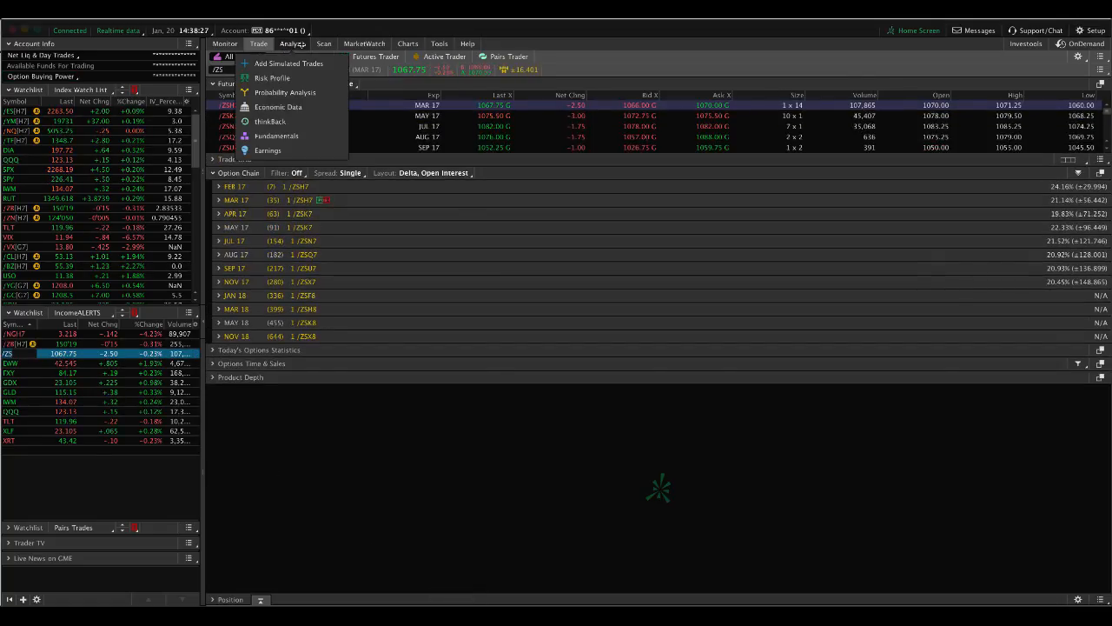
left_click(273, 77)
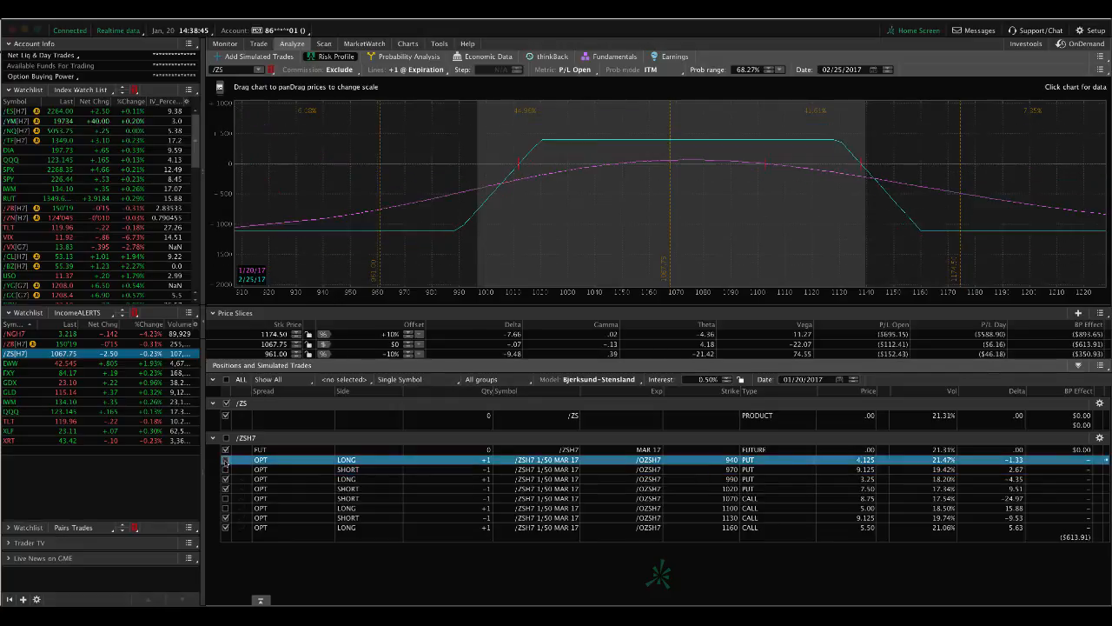
mouse_move(657, 263)
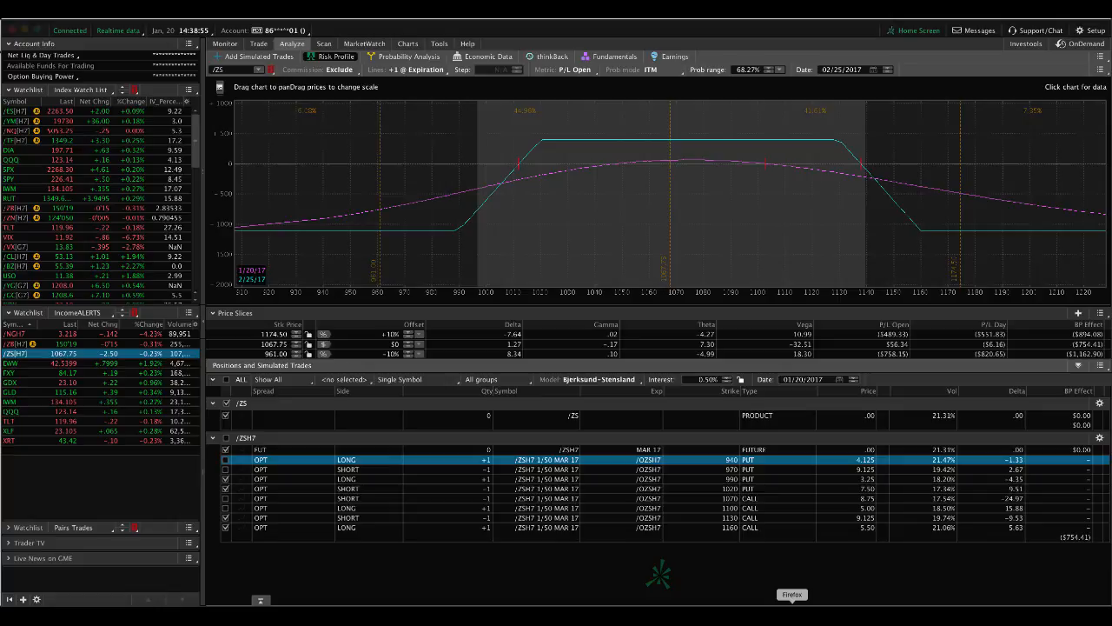
Step: Read the IWM iron condor opening and TLT closing alerts in the IncomeALERTS archive
left_click(792, 594)
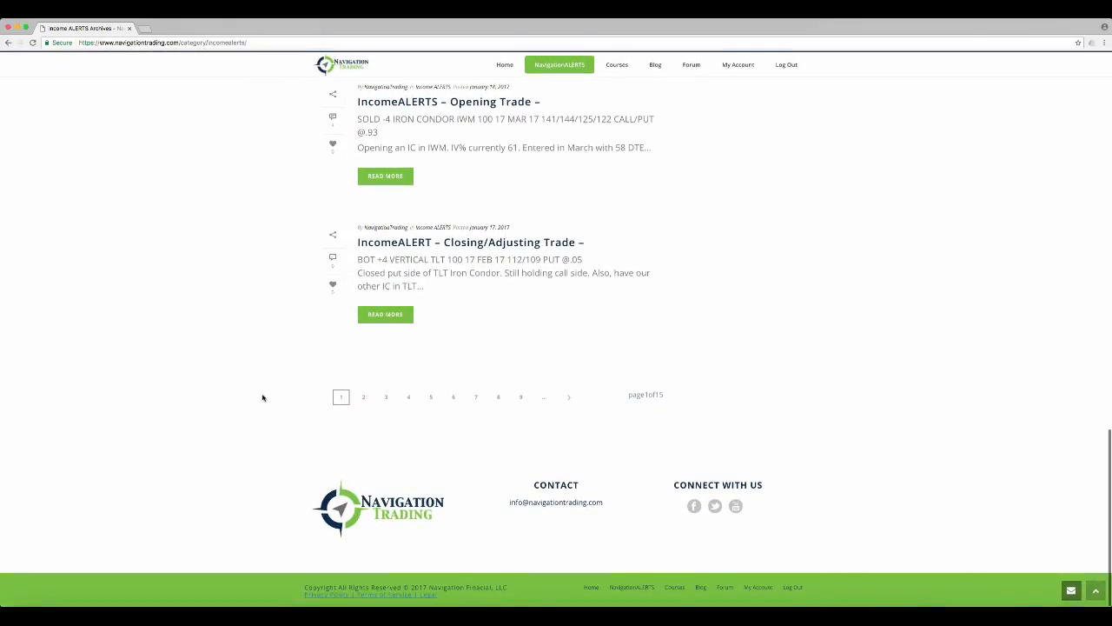
mouse_move(444, 314)
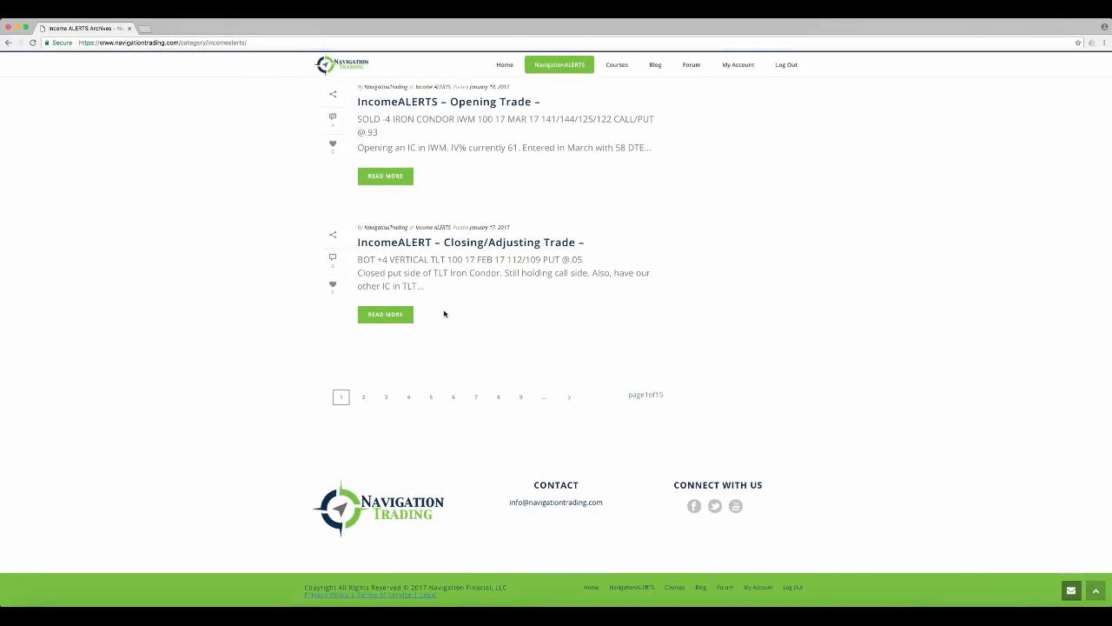
mouse_move(512, 254)
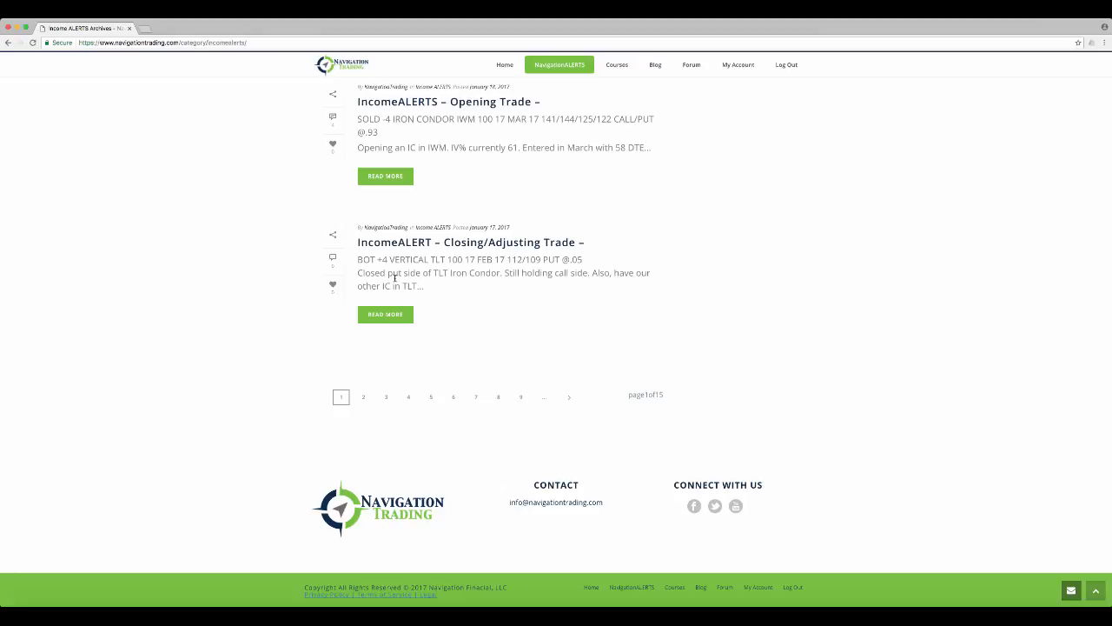
mouse_move(442, 286)
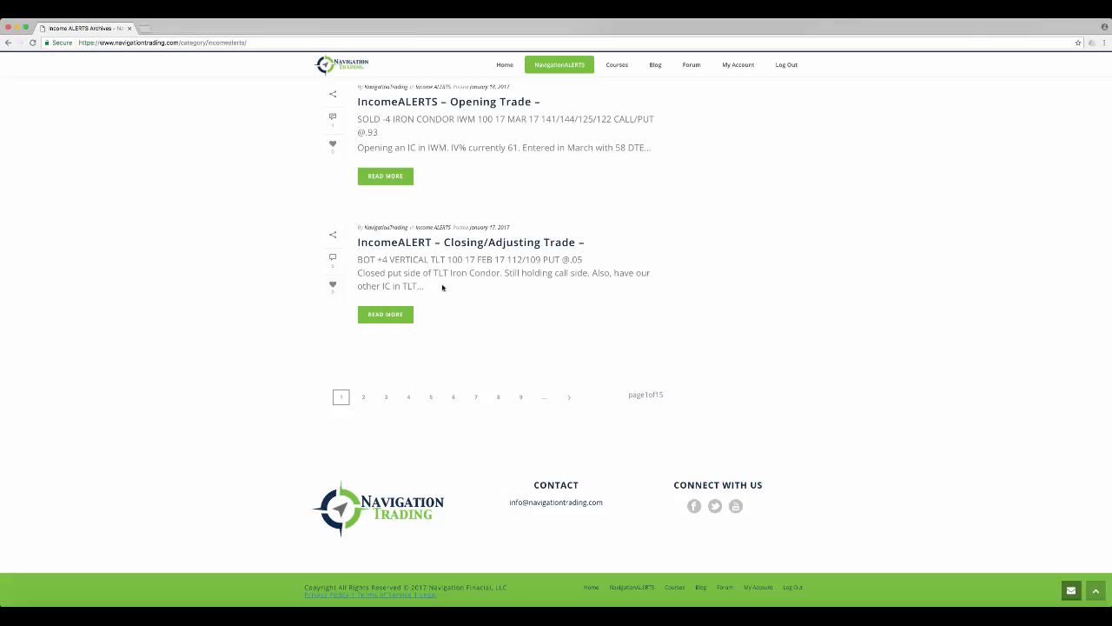
mouse_move(520, 286)
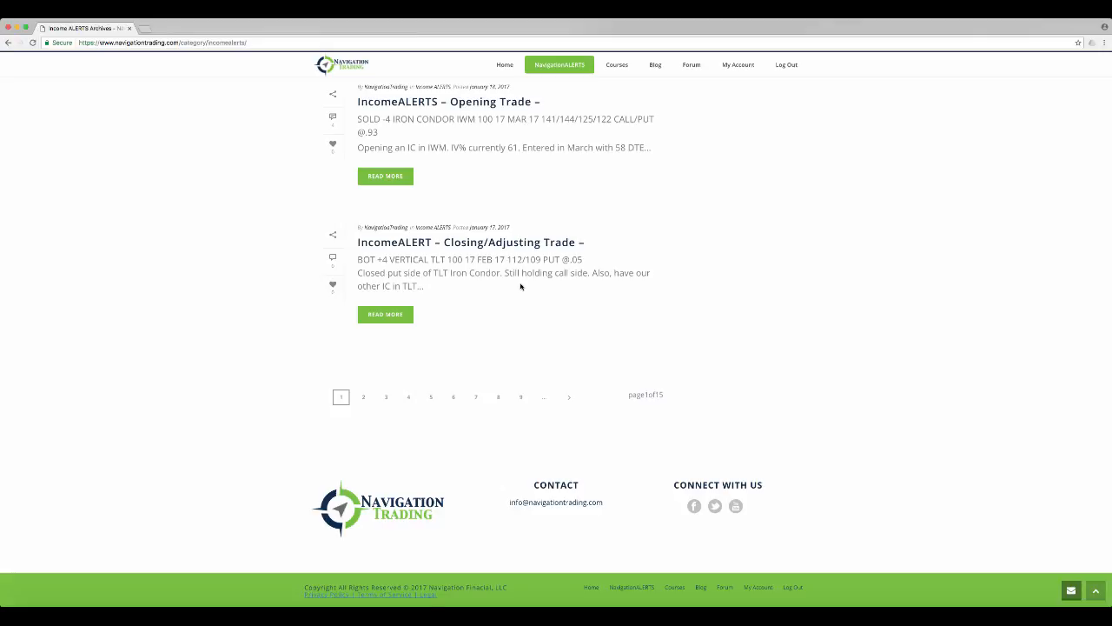
mouse_move(428, 282)
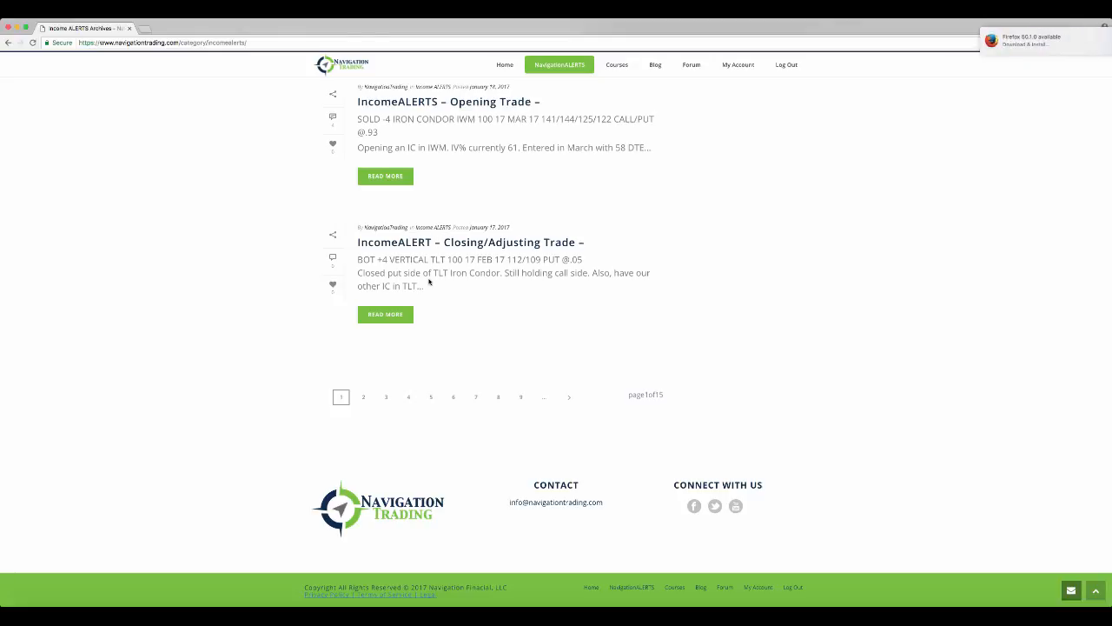
mouse_move(641, 288)
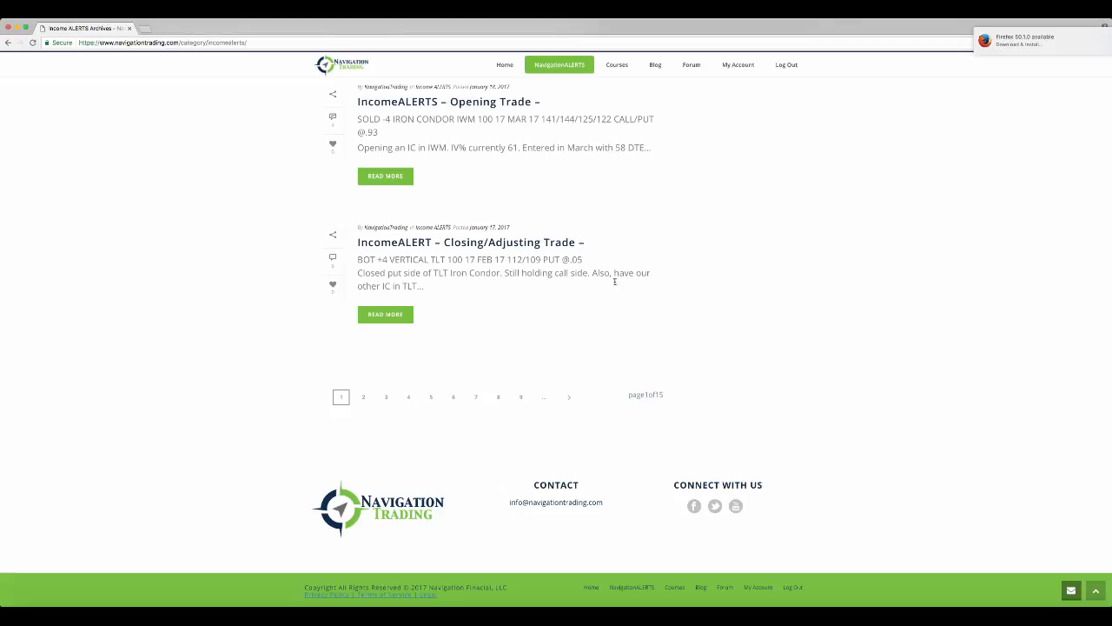
mouse_move(557, 165)
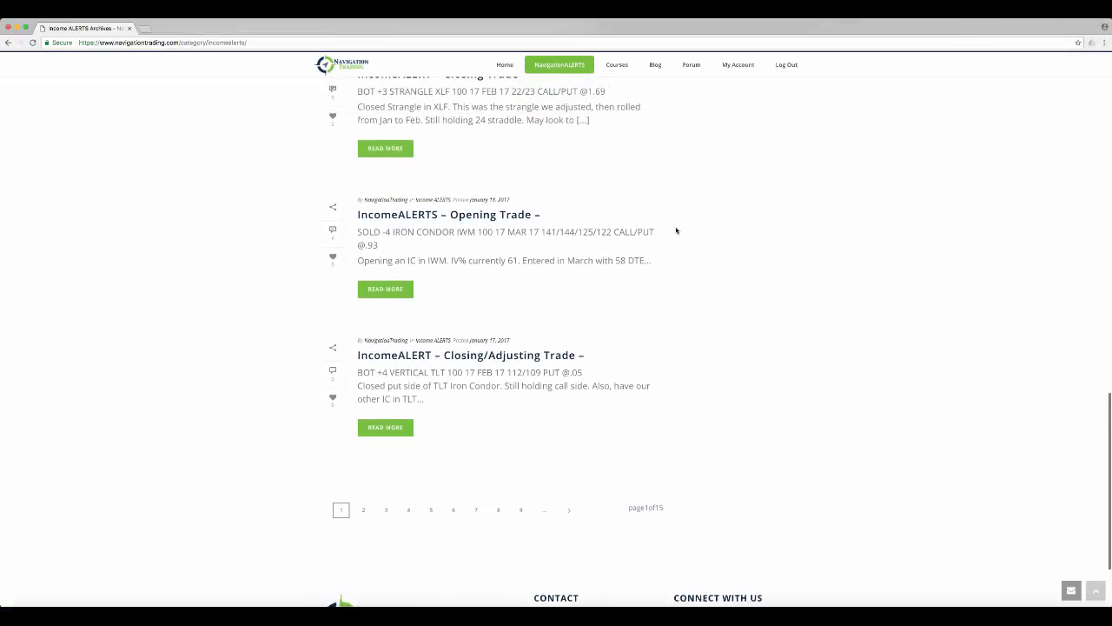
scroll("down", 3)
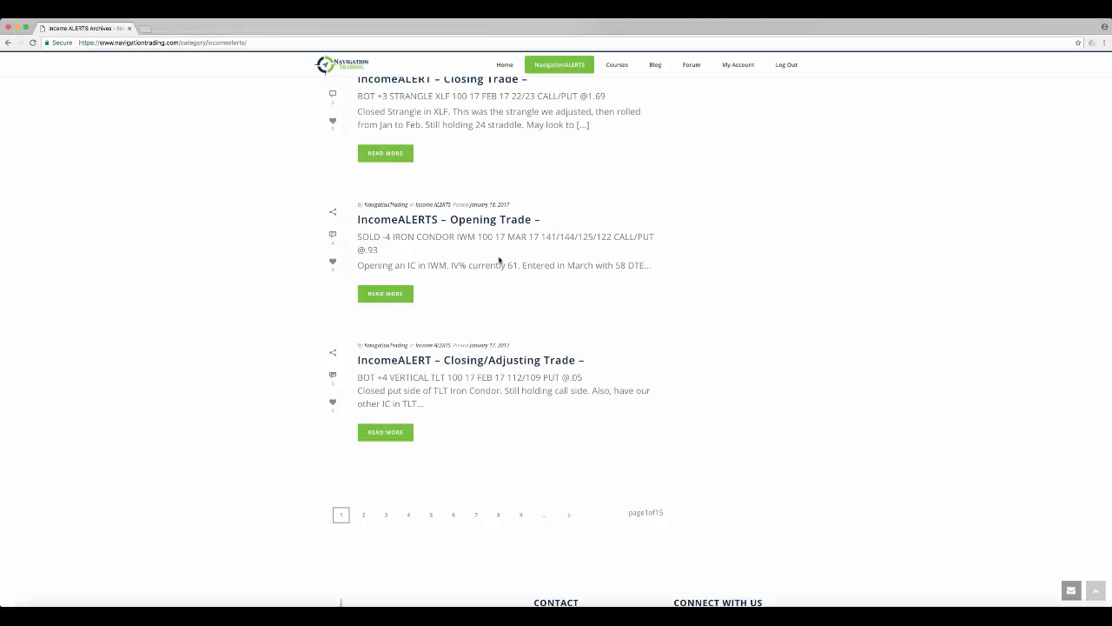
mouse_move(495, 284)
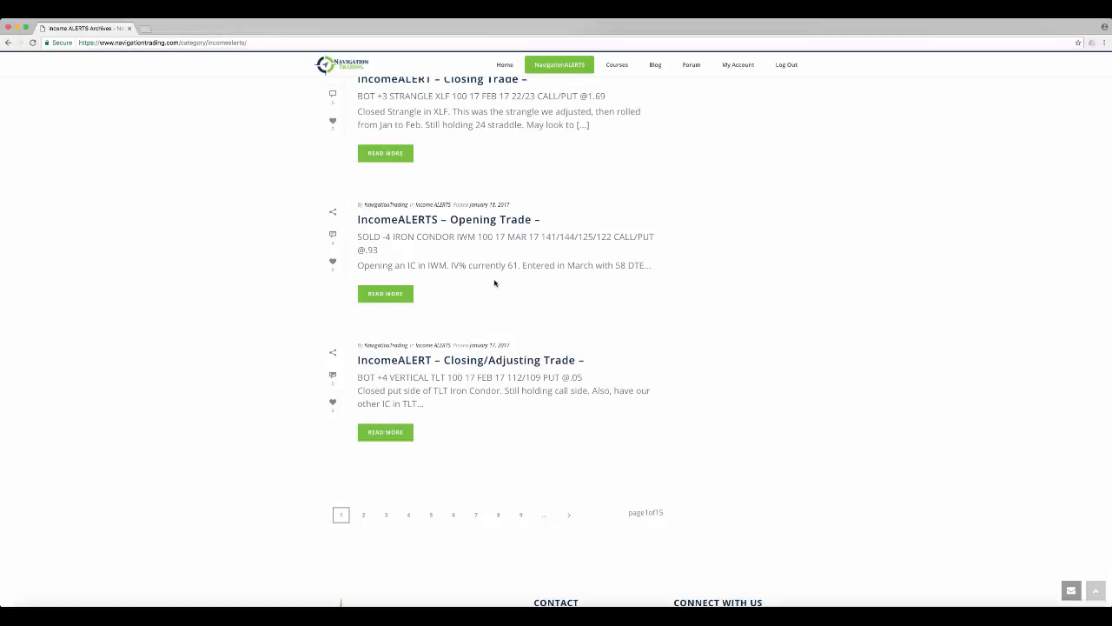
mouse_move(469, 273)
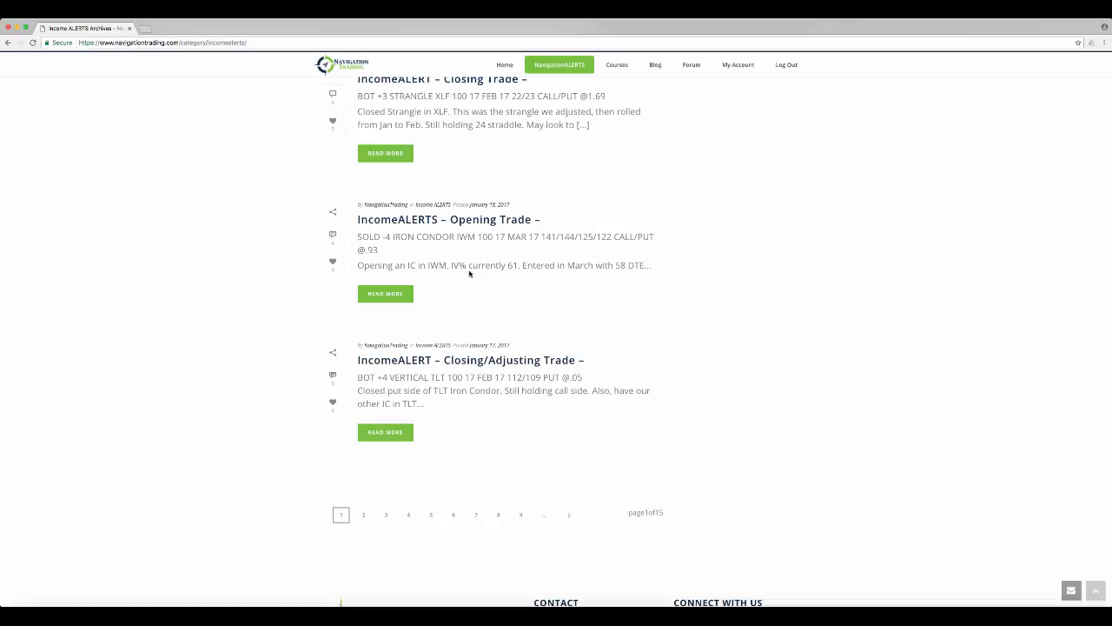
mouse_move(498, 275)
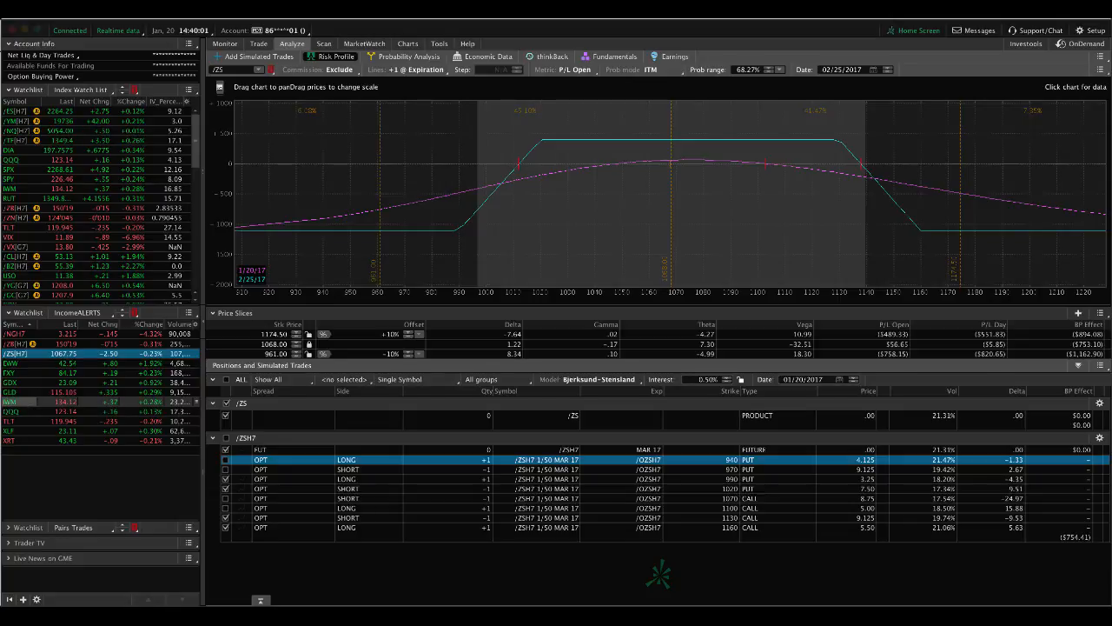
Step: Check IWM's daily chart for IV Rank 17 and IV Percentile 32, then return to the archive
left_click(407, 43)
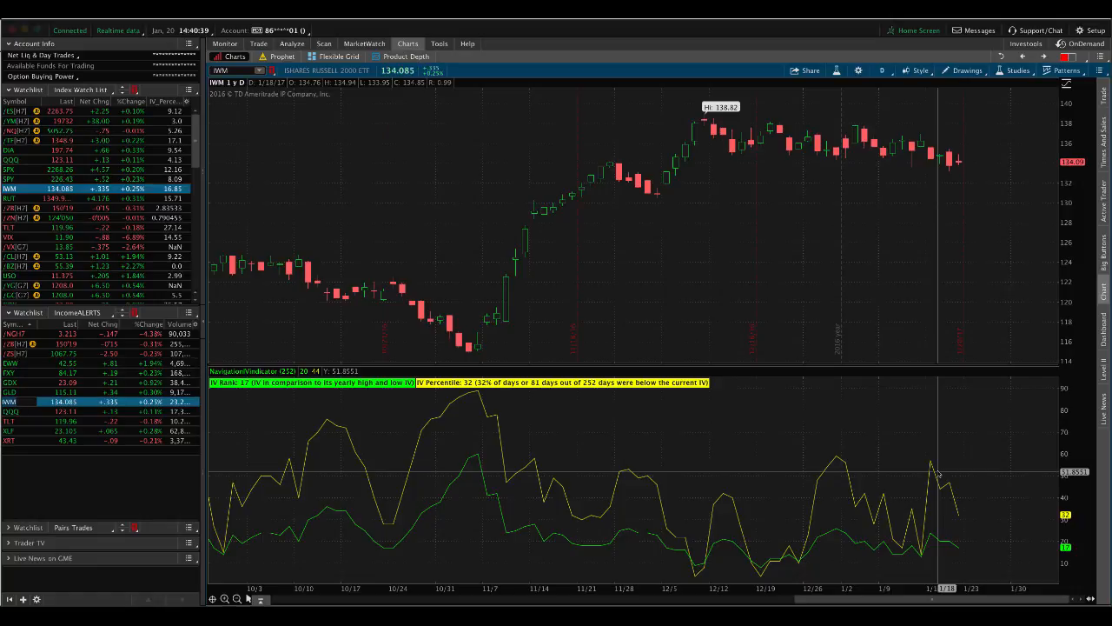
mouse_move(912, 462)
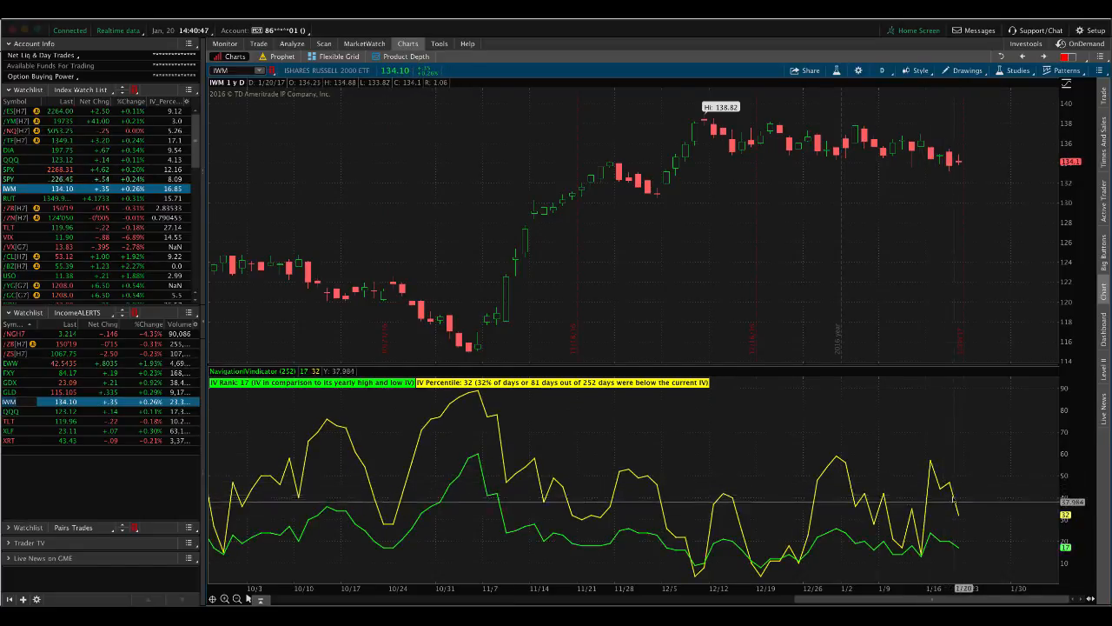
left_click(292, 43)
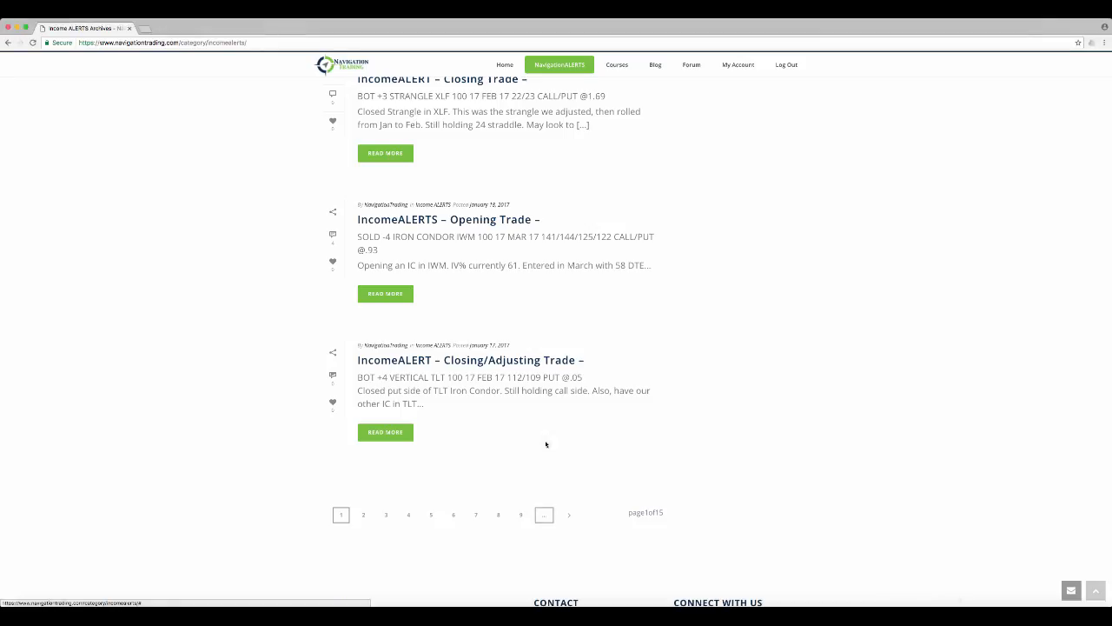
Step: Scroll the archive up past the XLF strangle closing alert to the GLD double calendar post
scroll("up", 3)
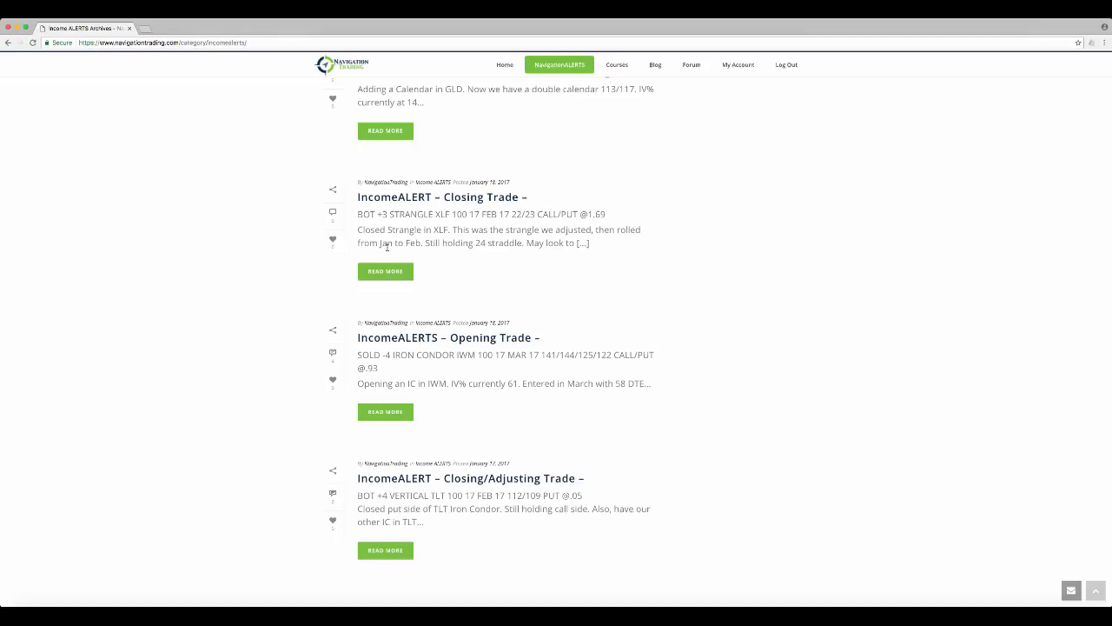
mouse_move(493, 252)
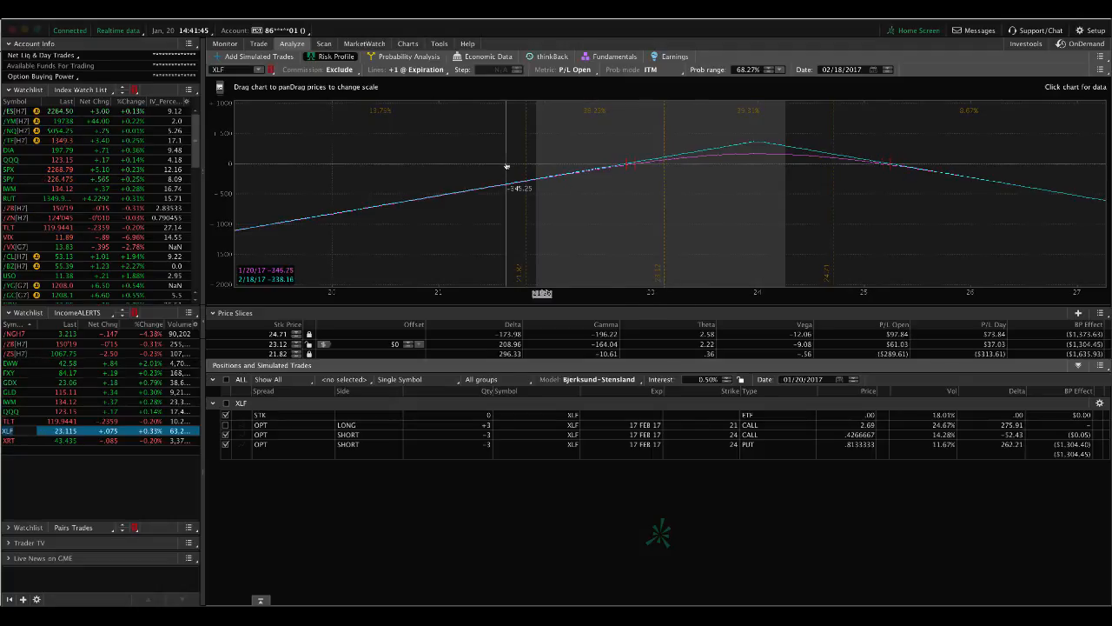
Step: Read XLF's IV Rank 8 and IV Percentile 17, then scroll the archive to the GLD call-vertical alert
left_click(408, 43)
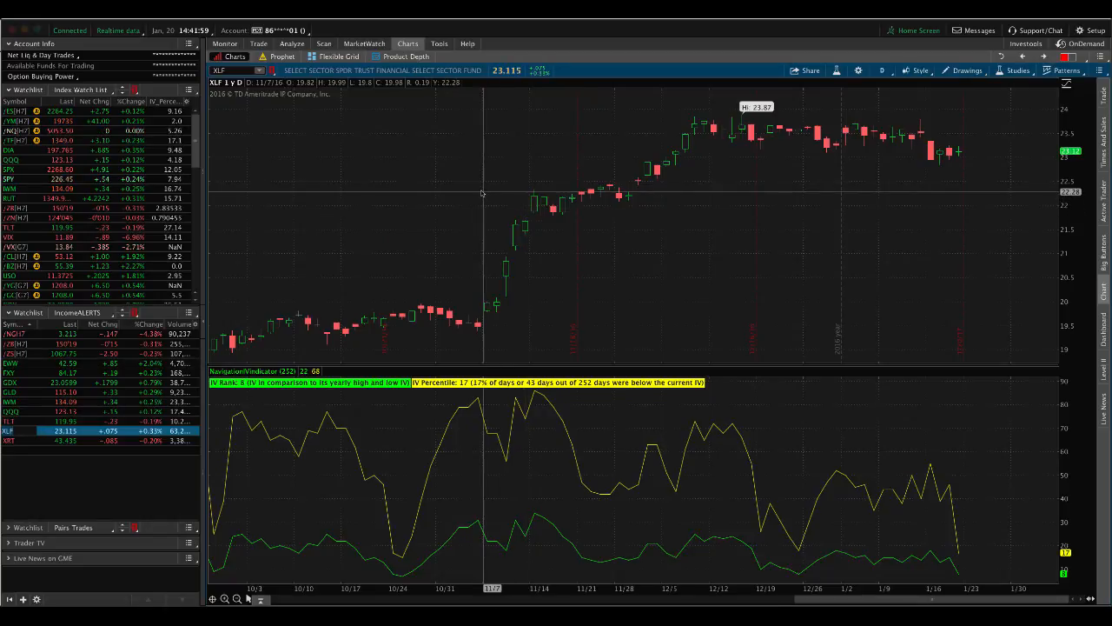
left_click(292, 44)
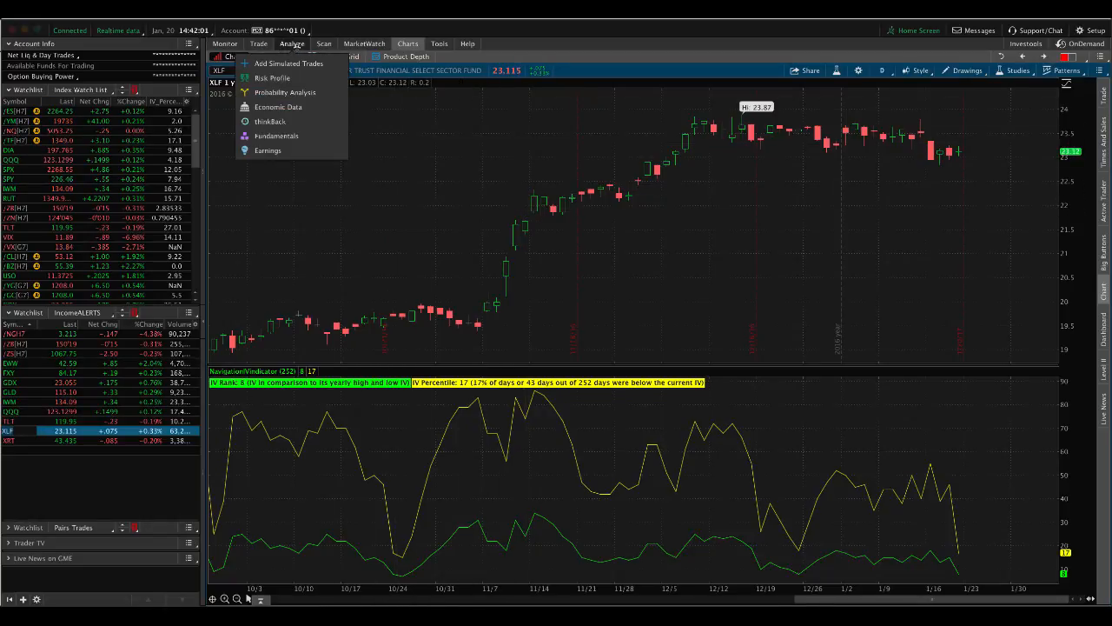
left_click(273, 78)
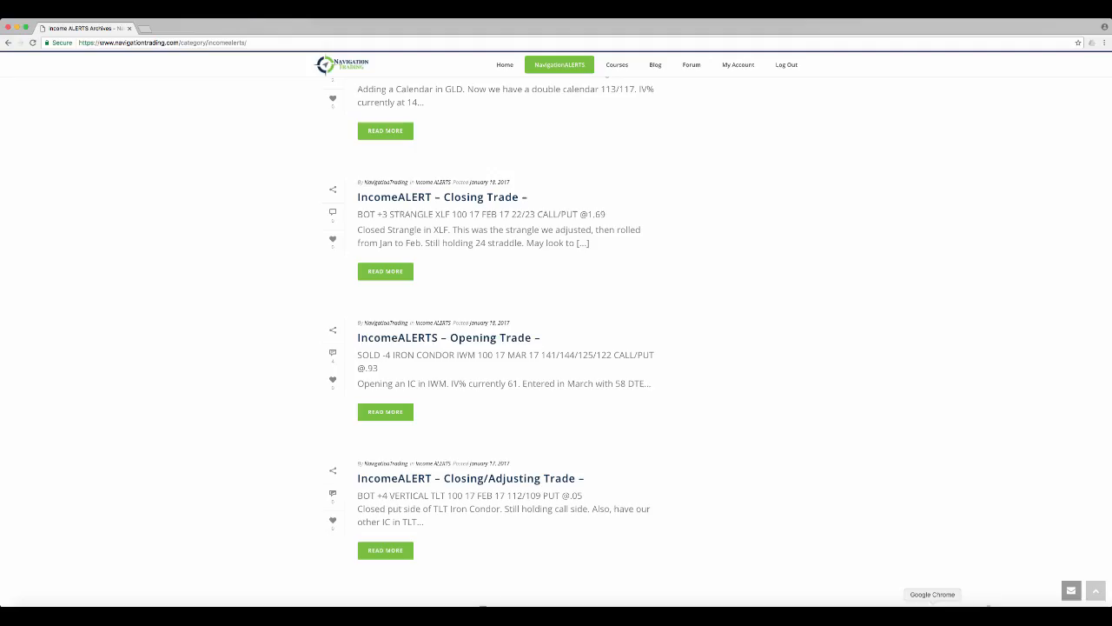
scroll("up", 3)
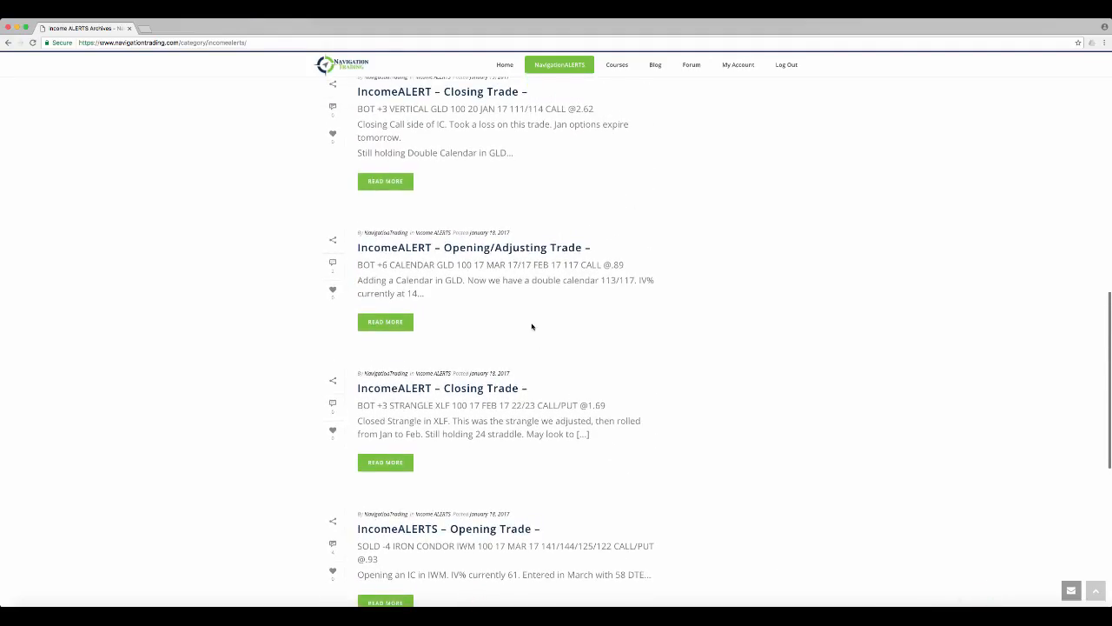
mouse_move(473, 297)
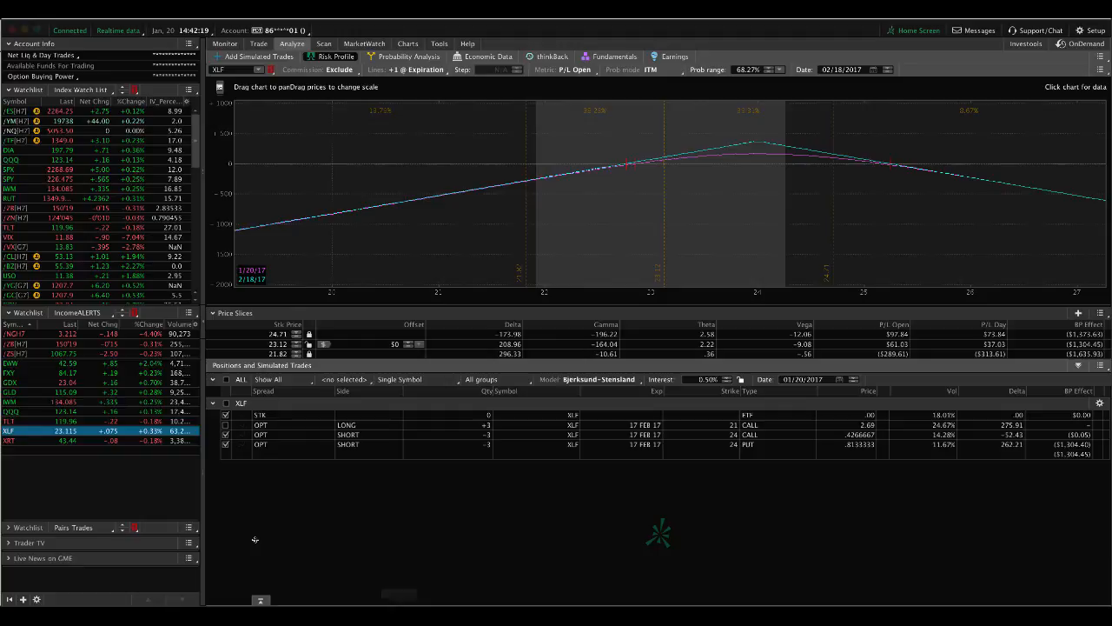
Step: Load the GLD double calendar positions into the risk profile
left_click(9, 392)
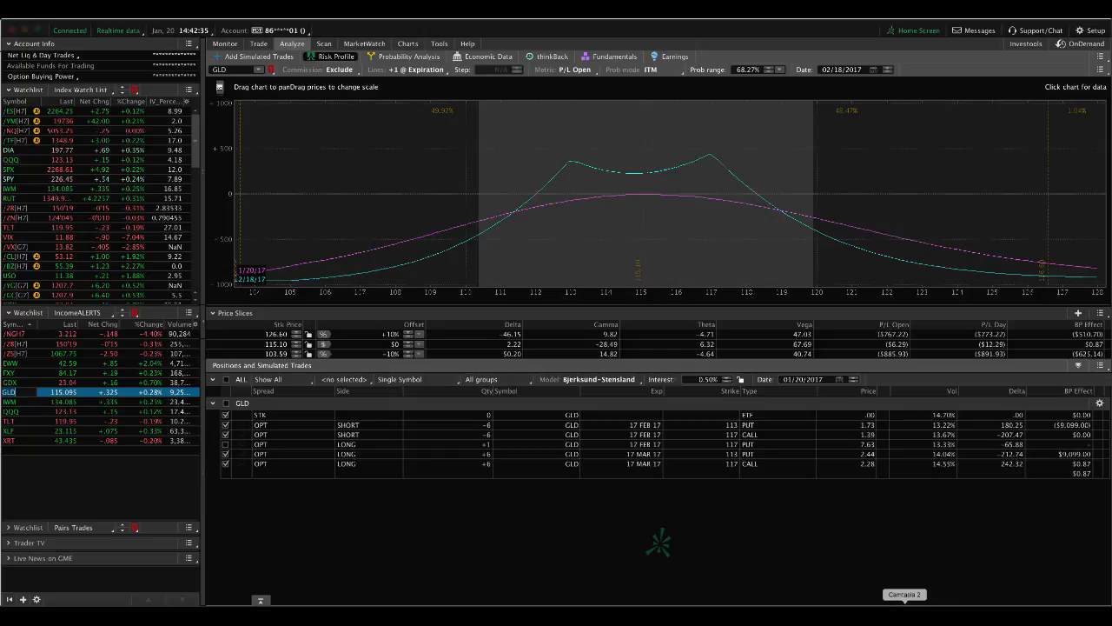
left_click(407, 44)
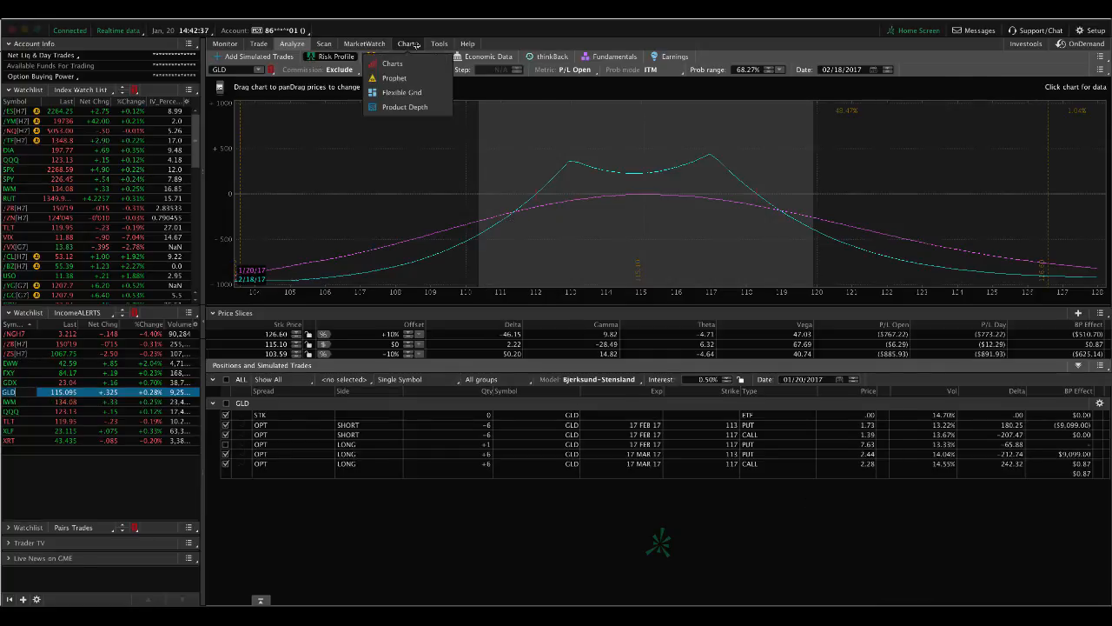
Step: Open GLD's one-year daily chart showing IV Rank 6 and IV Percentile 9
left_click(392, 62)
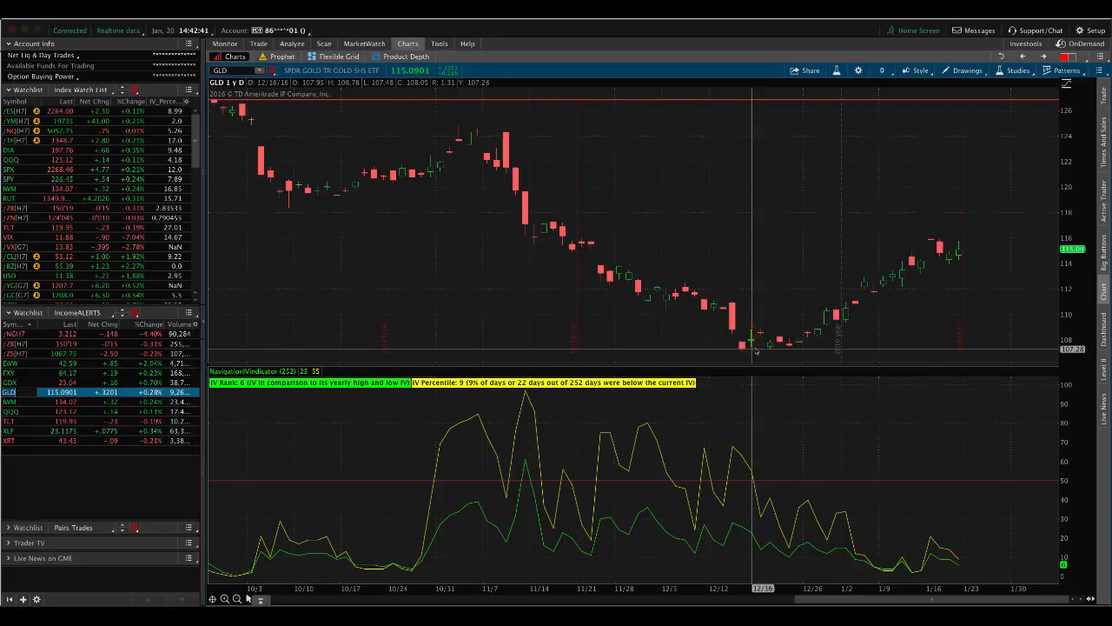
mouse_move(938, 268)
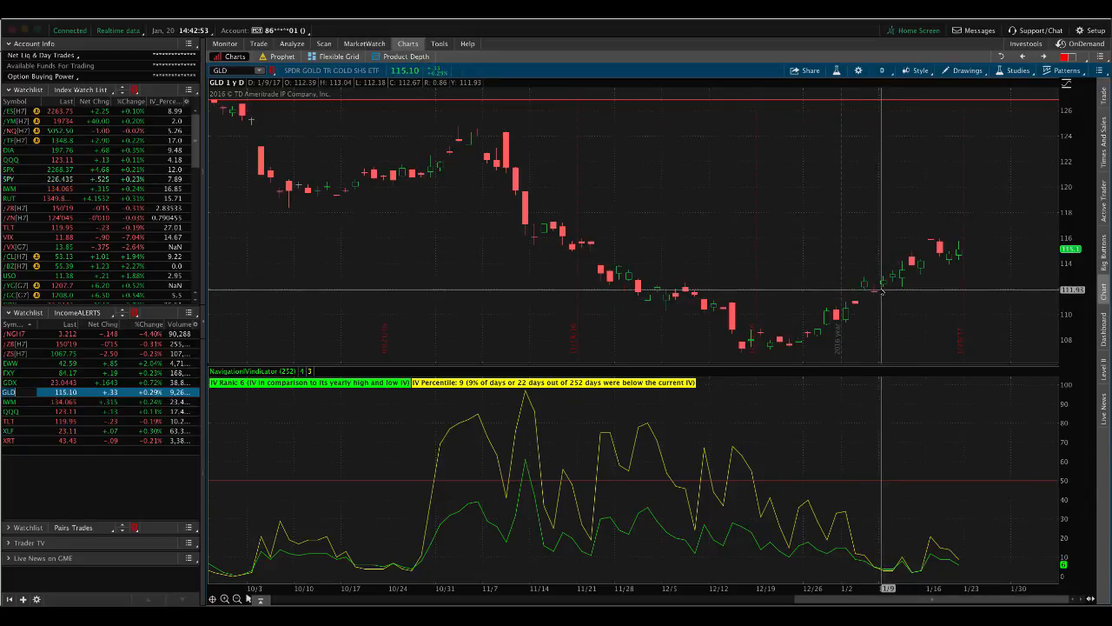
mouse_move(910, 553)
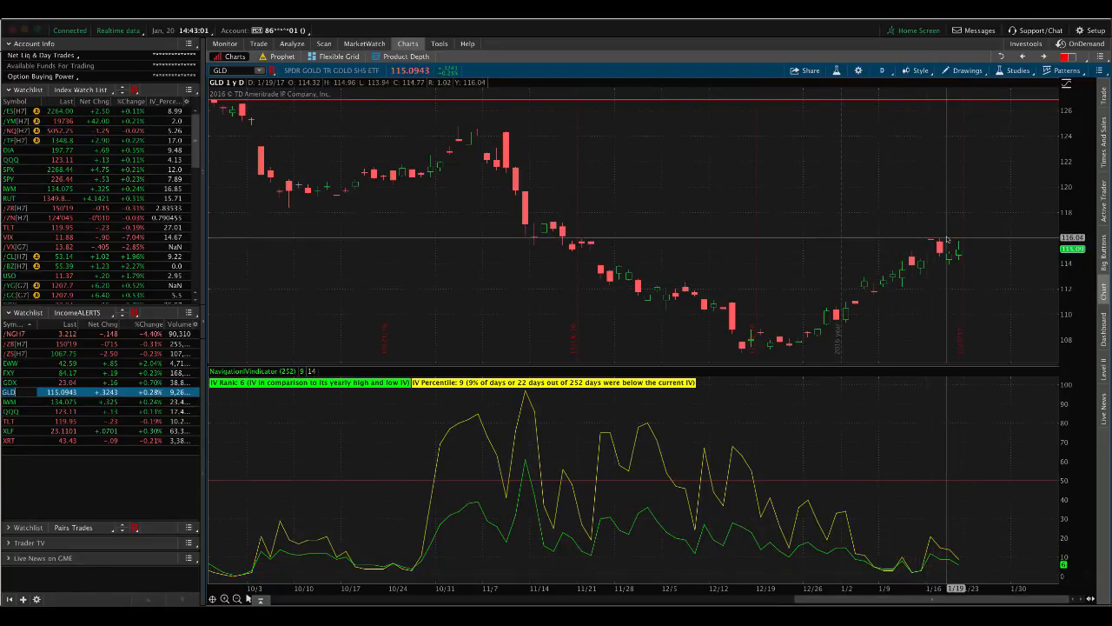
mouse_move(923, 578)
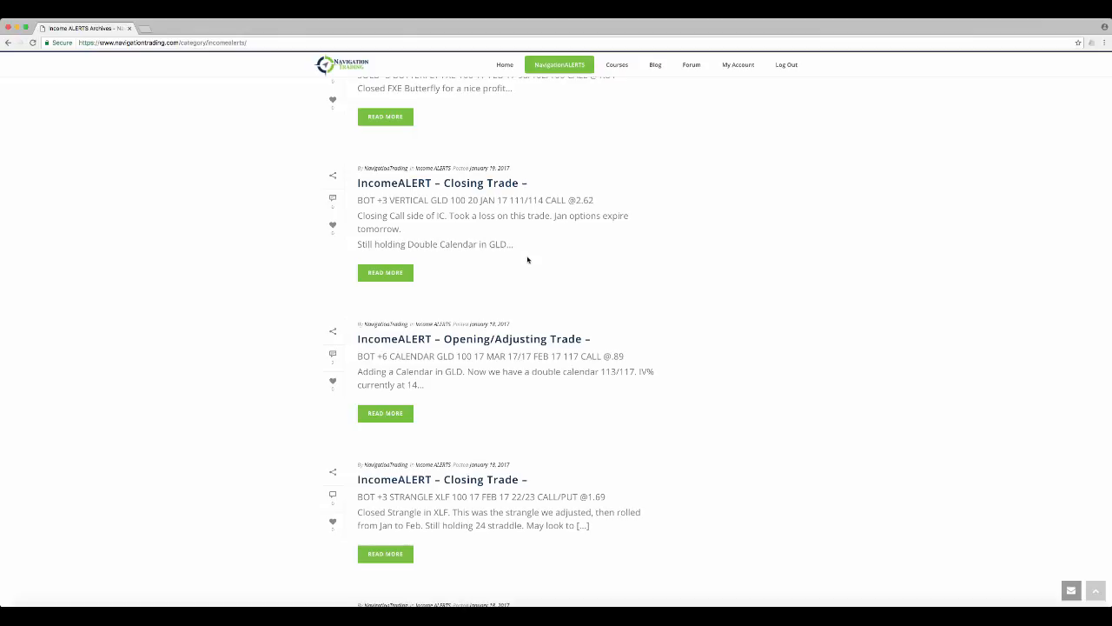
mouse_move(531, 259)
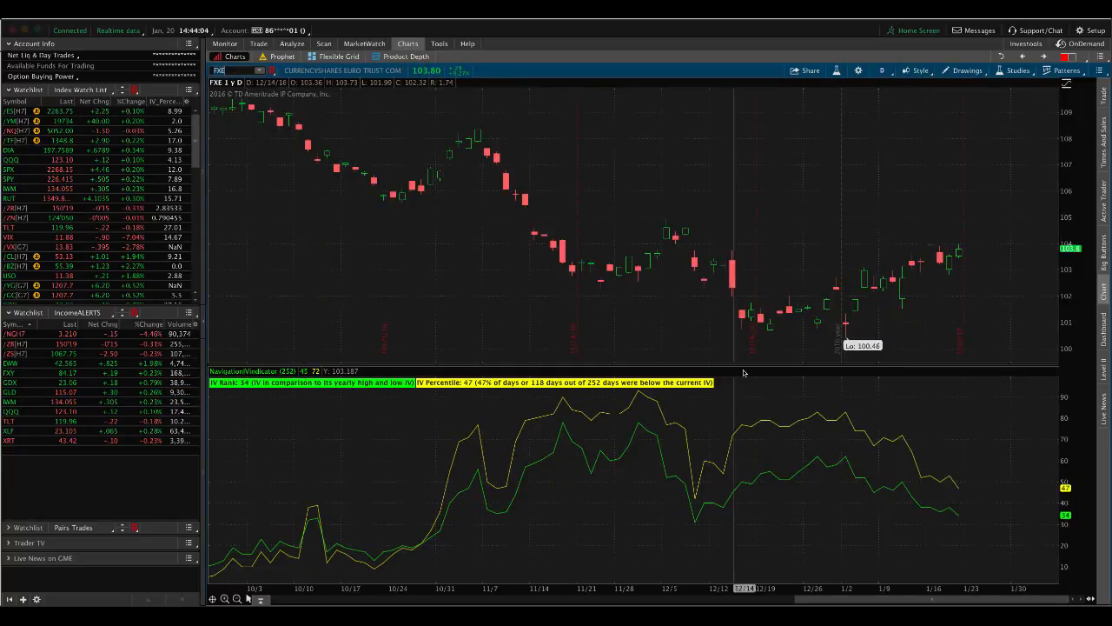
mouse_move(863, 423)
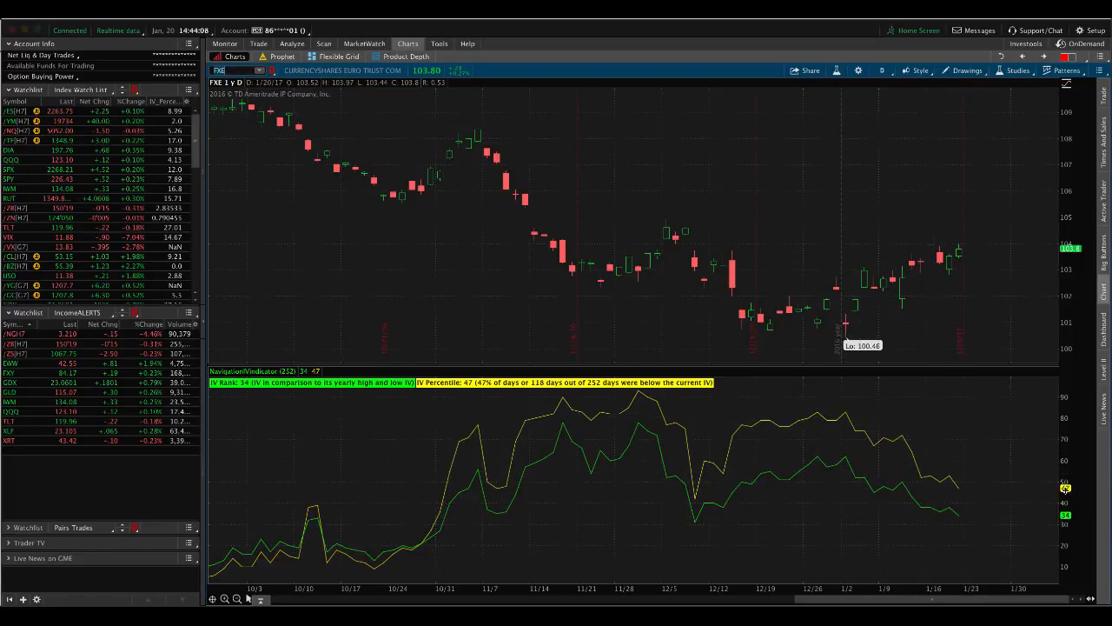
mouse_move(971, 480)
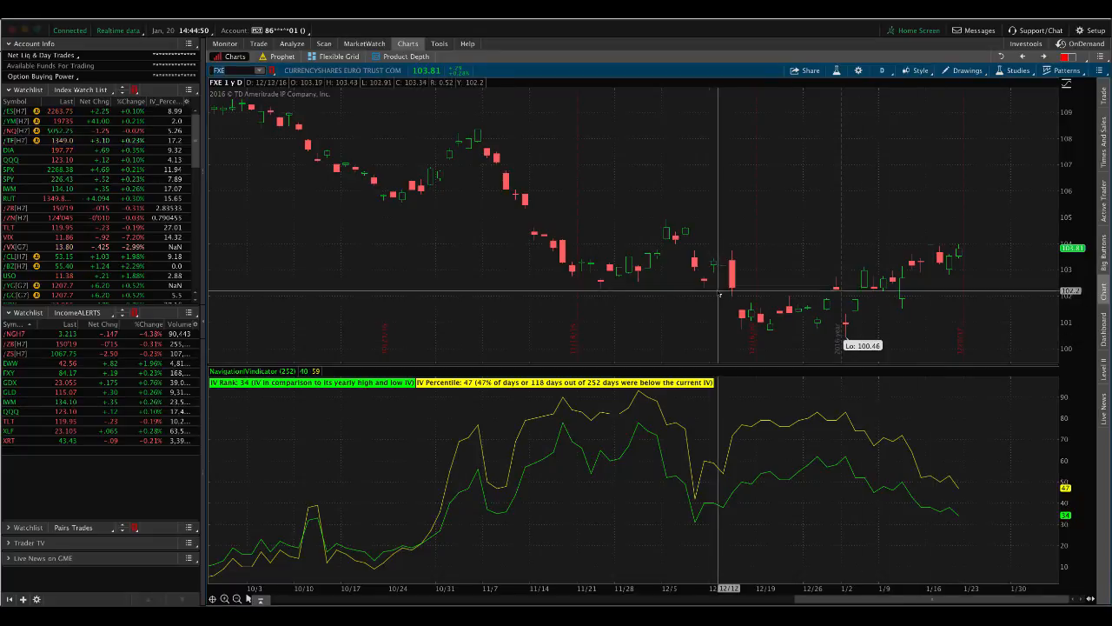
mouse_move(830, 544)
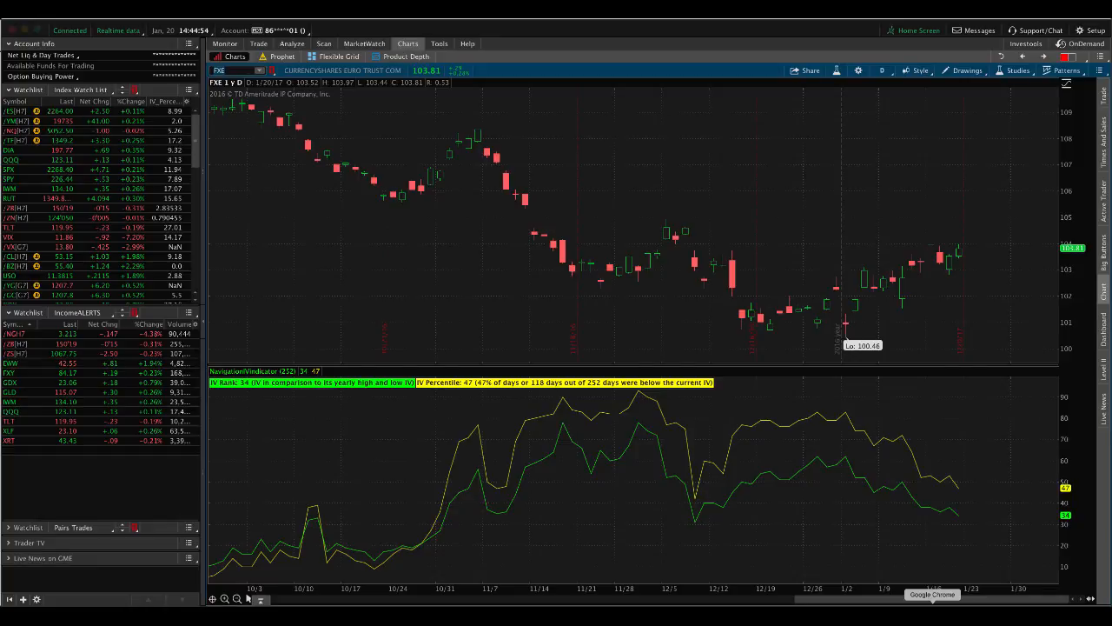
Step: Switch back to thinkorswim to view the daily chart and IV readings
left_click(931, 593)
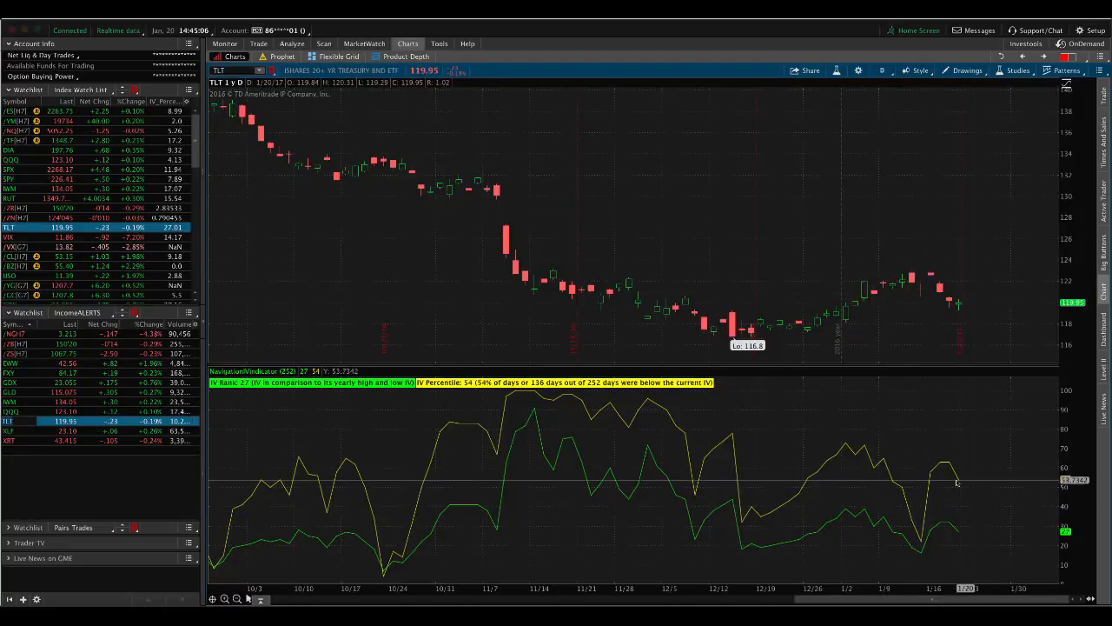
mouse_move(954, 460)
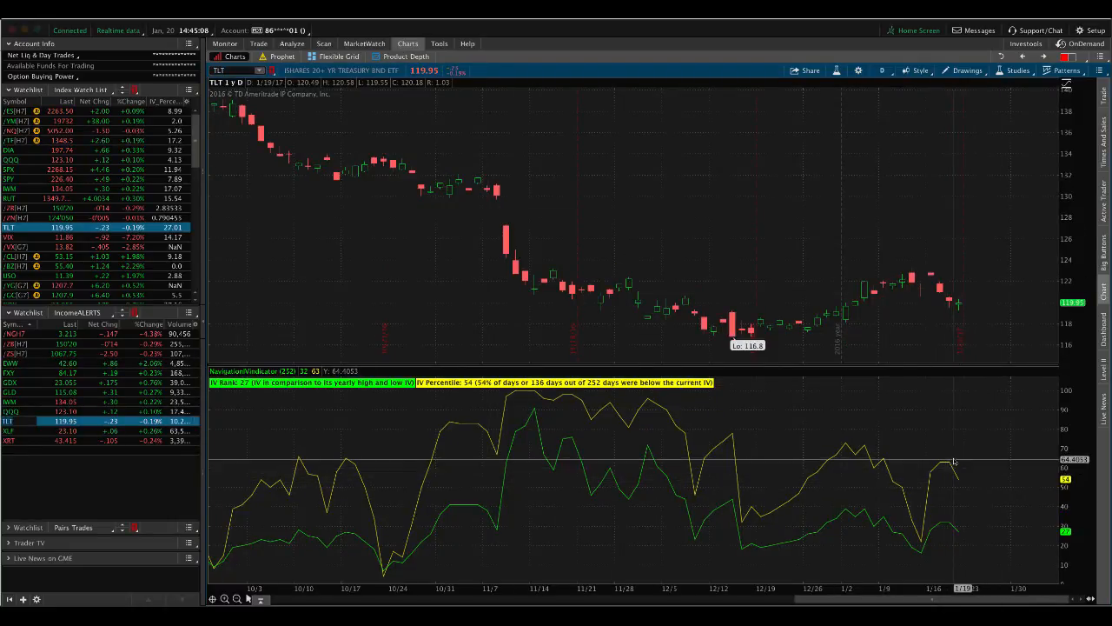
Step: Show TLT's risk profile with its March put and call legs and P/L curves
left_click(291, 44)
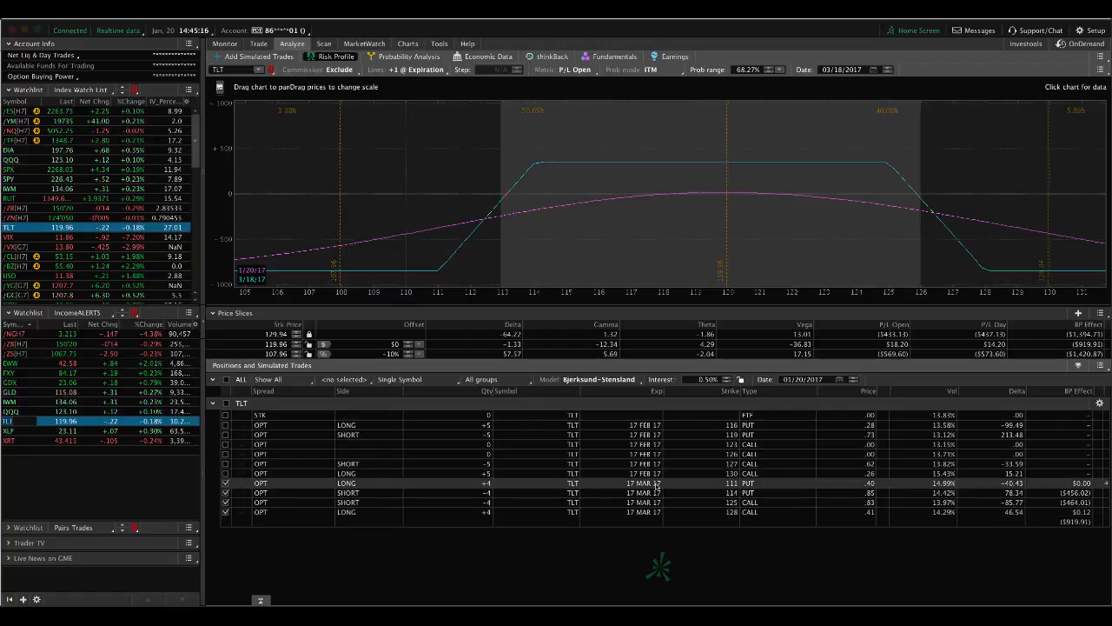
mouse_move(725, 191)
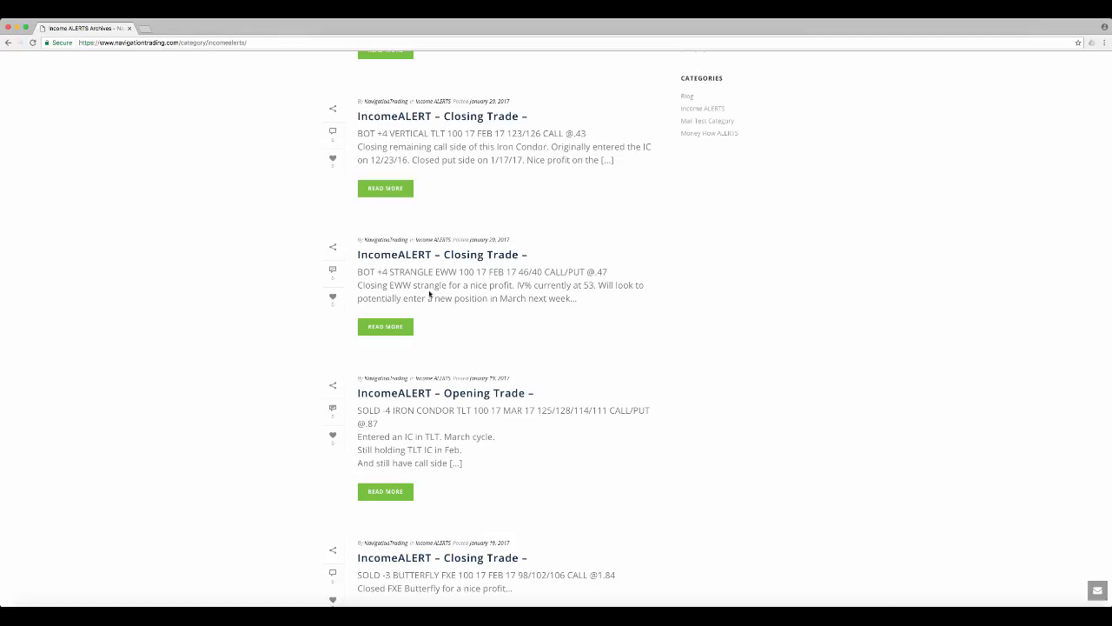
mouse_move(493, 294)
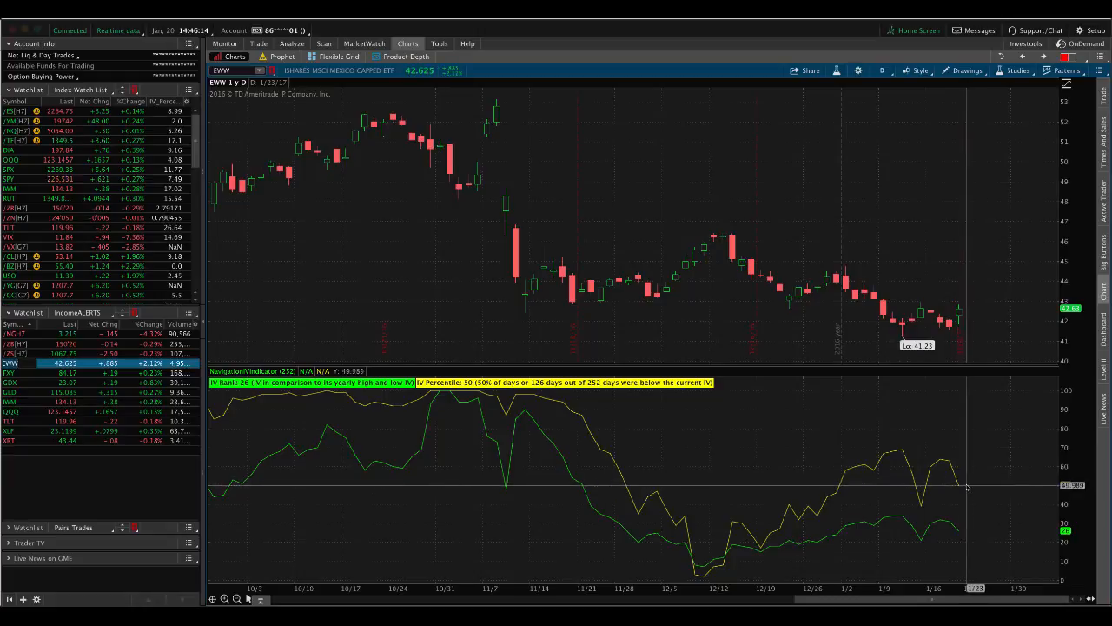
mouse_move(699, 229)
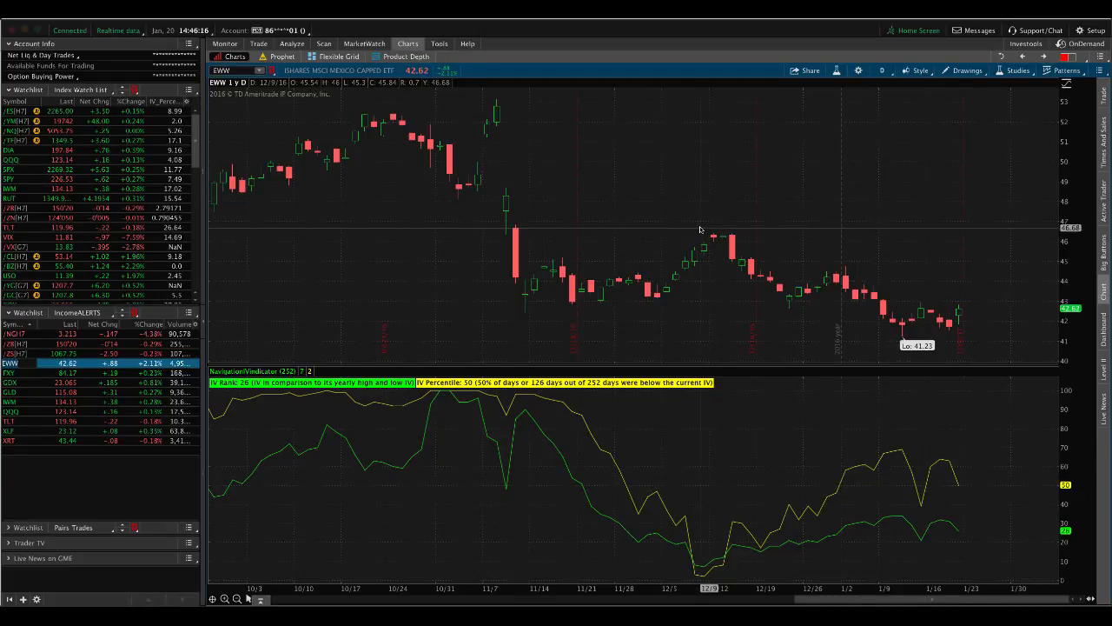
mouse_move(508, 521)
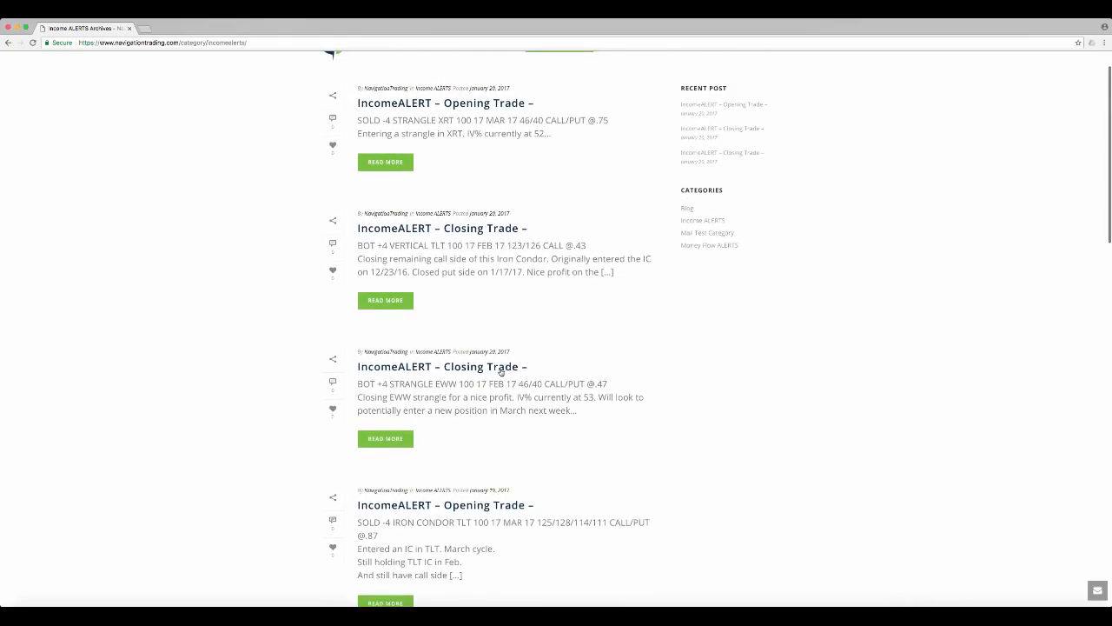
mouse_move(443, 284)
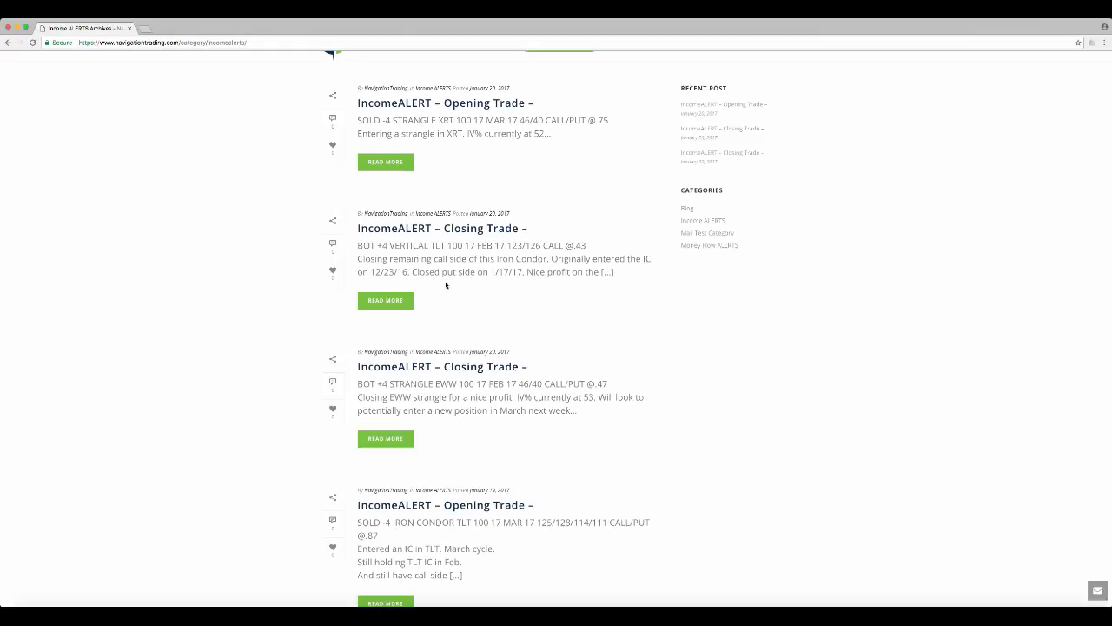
Step: Scroll to the top of the archive to read the XRT strangle opening alert
scroll("up", 3)
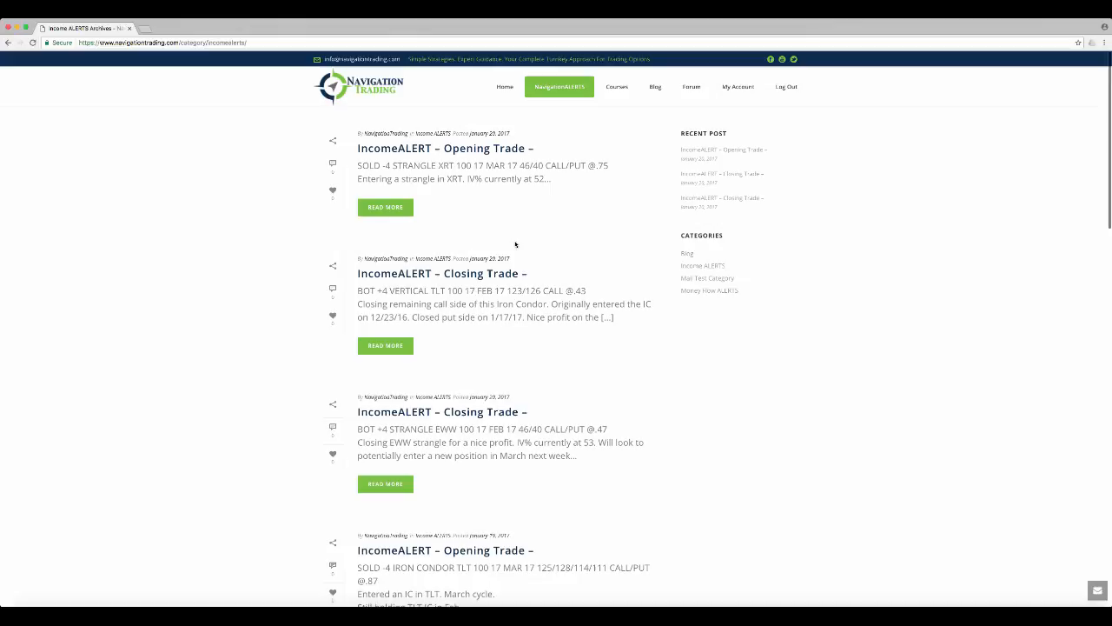
mouse_move(479, 210)
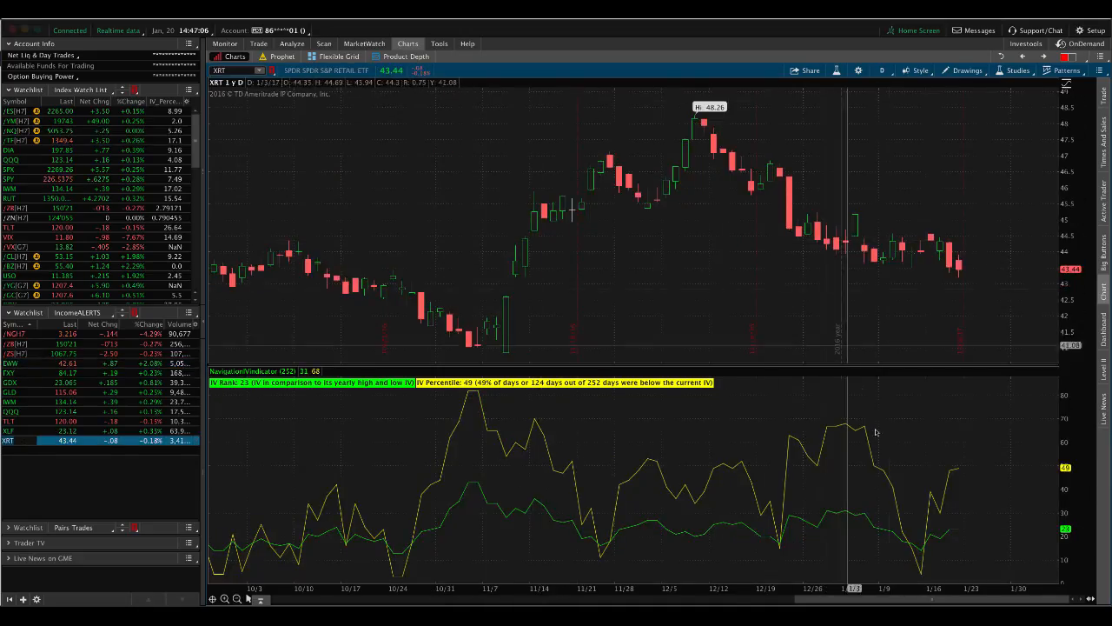
mouse_move(315, 113)
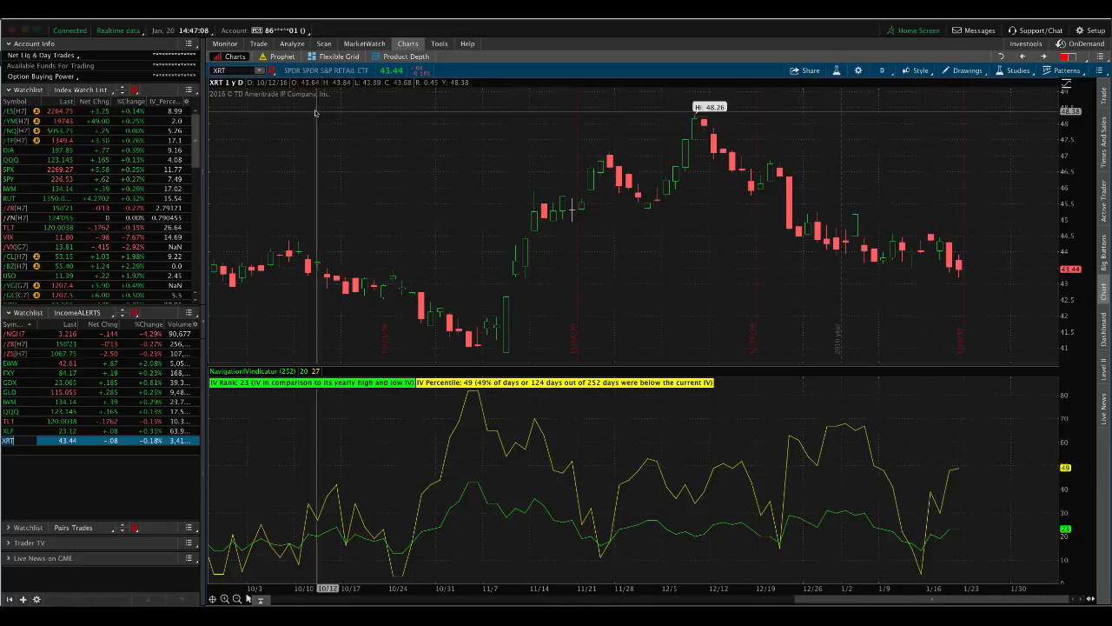
Step: Open the XRT risk profile and drag across the March 40/46 strangle graph
left_click(292, 43)
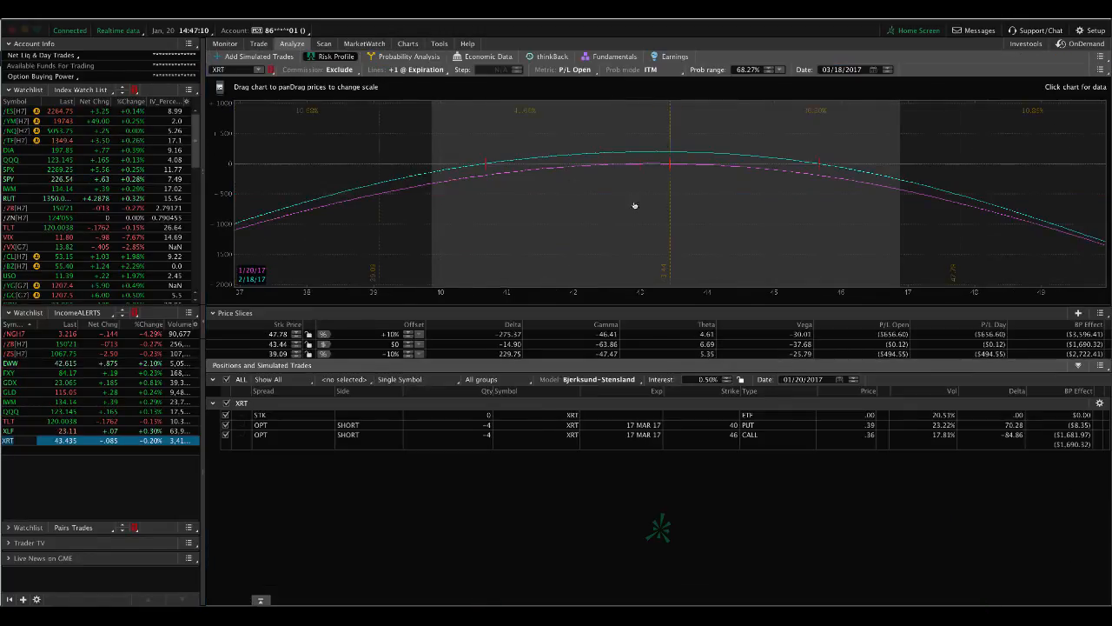
left_click_drag(635, 205, 666, 220)
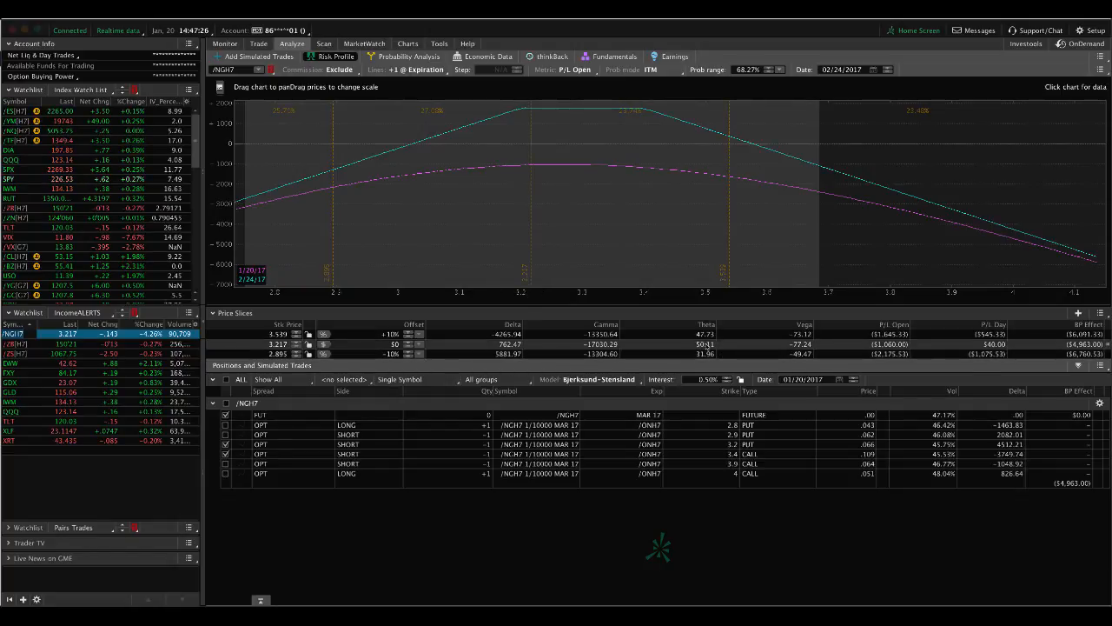
mouse_move(531, 246)
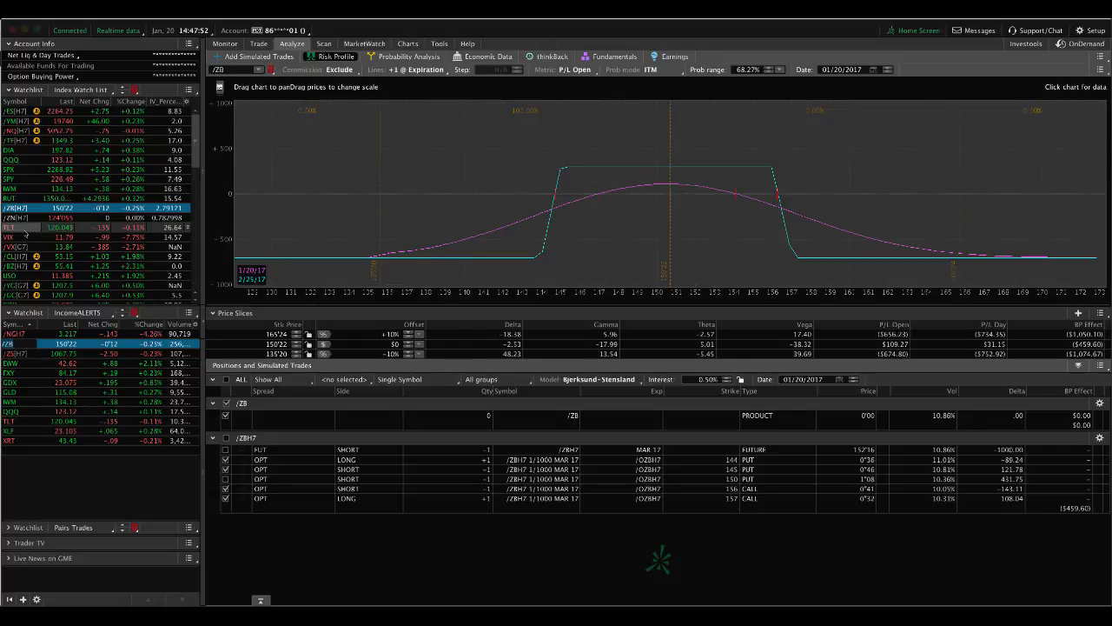
Step: Check the TLT chart, then read P/L on the FXY February 79/86 strangle risk profile
left_click(408, 44)
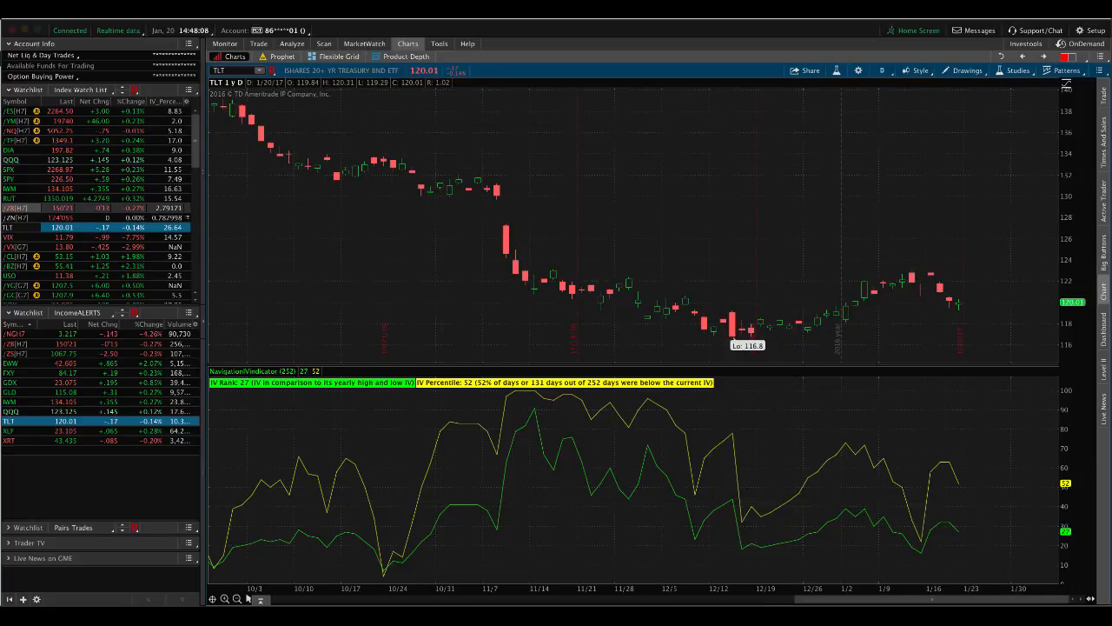
left_click(292, 43)
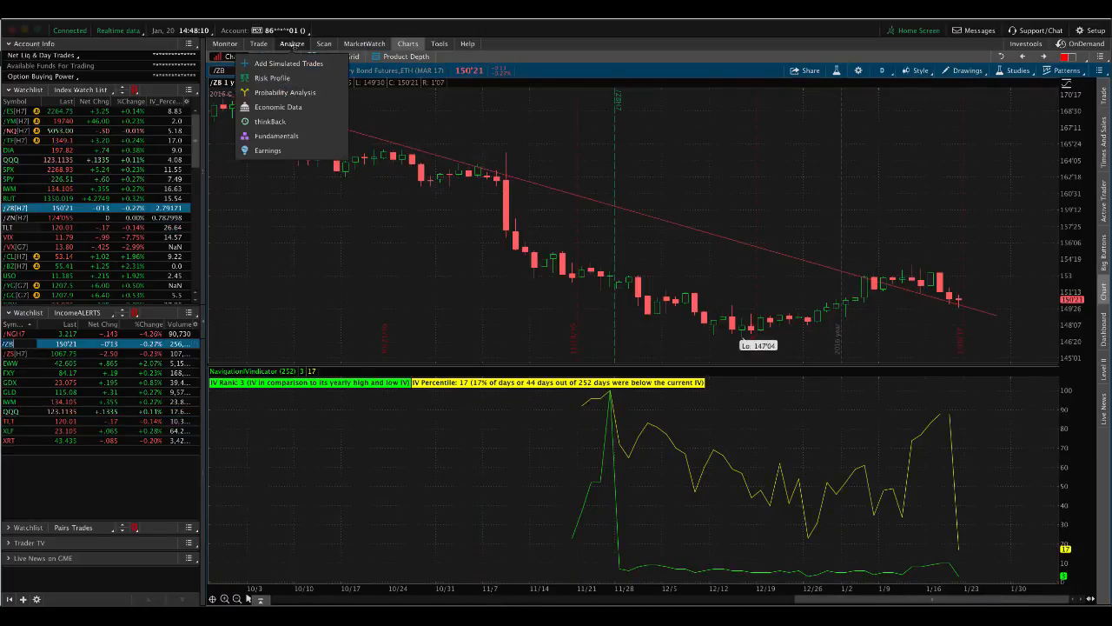
left_click(273, 78)
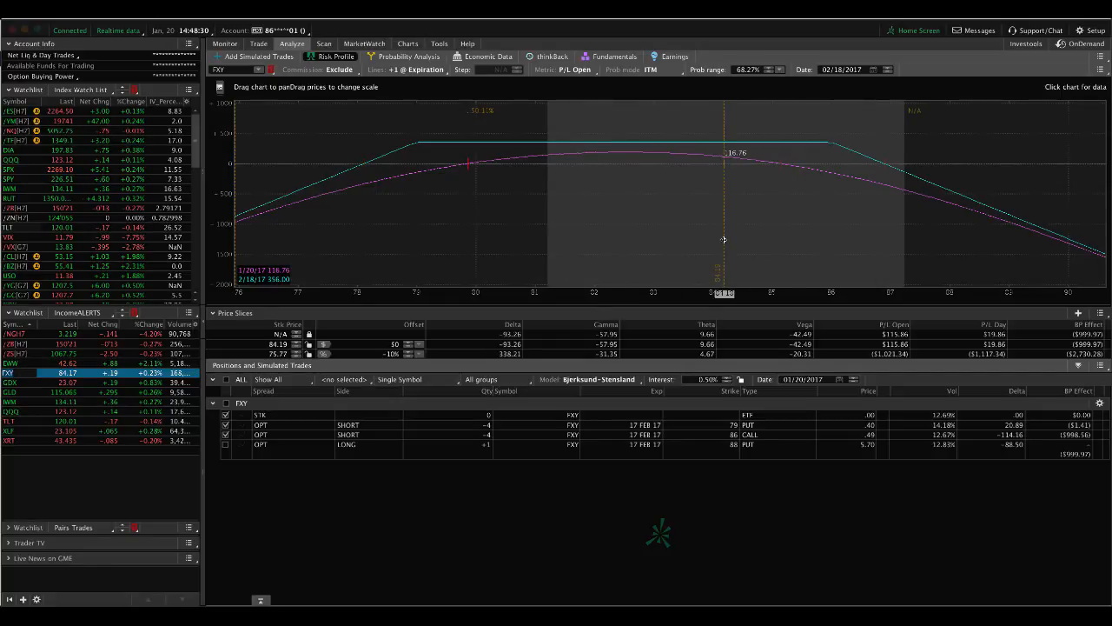
mouse_move(710, 244)
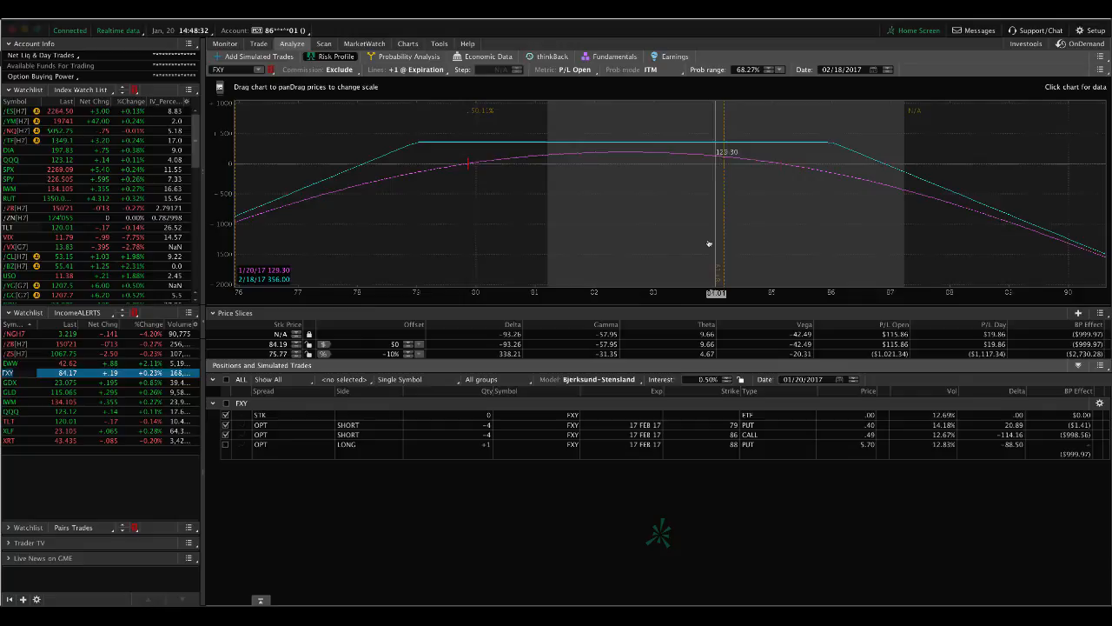
left_click_drag(709, 243, 728, 202)
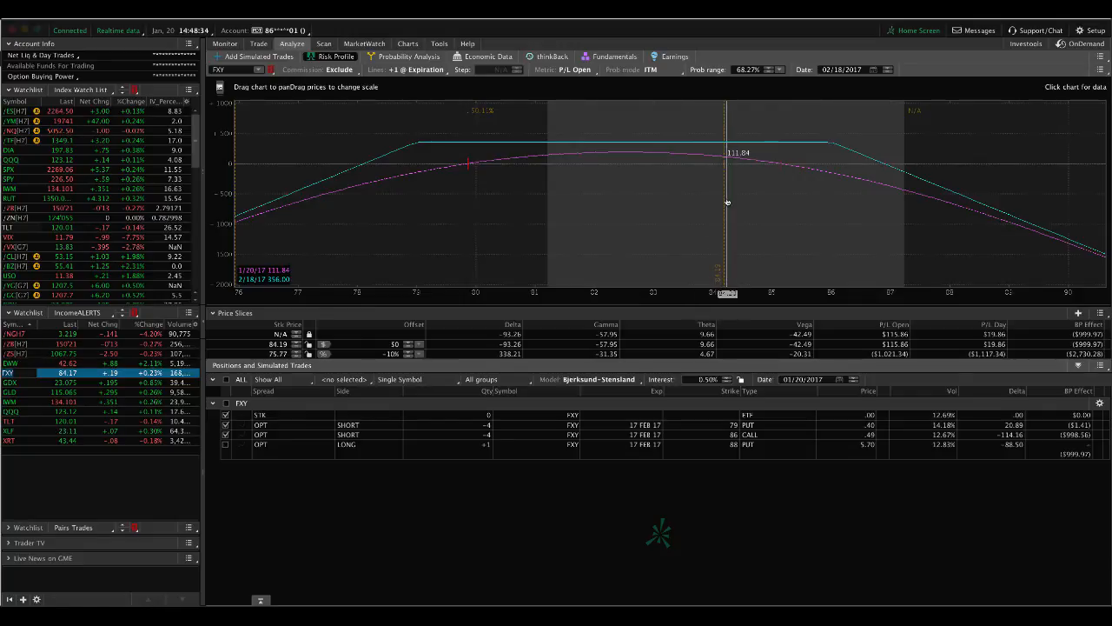